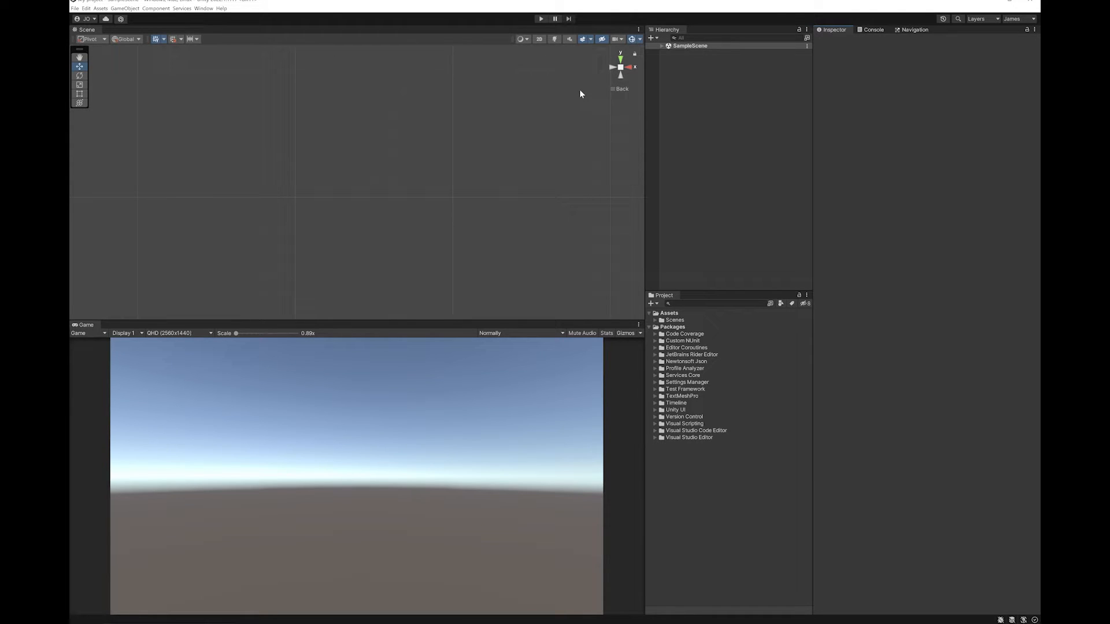
mouse_move(588, 61)
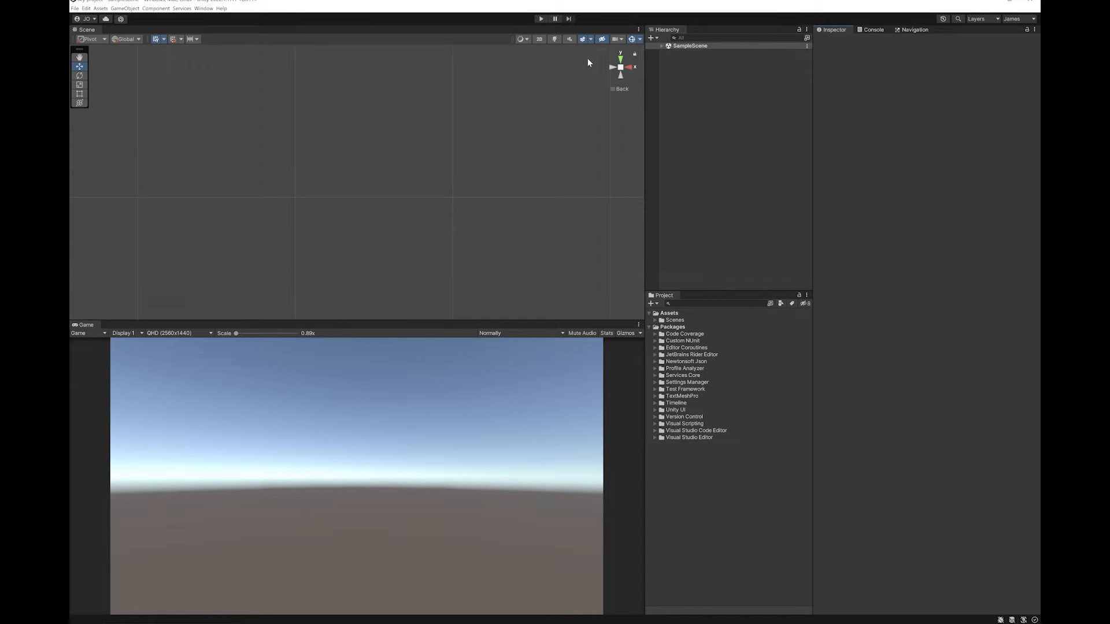
Add a UI Image (with Canvas) and enlarge it into a big white square on the left.
click(128, 10)
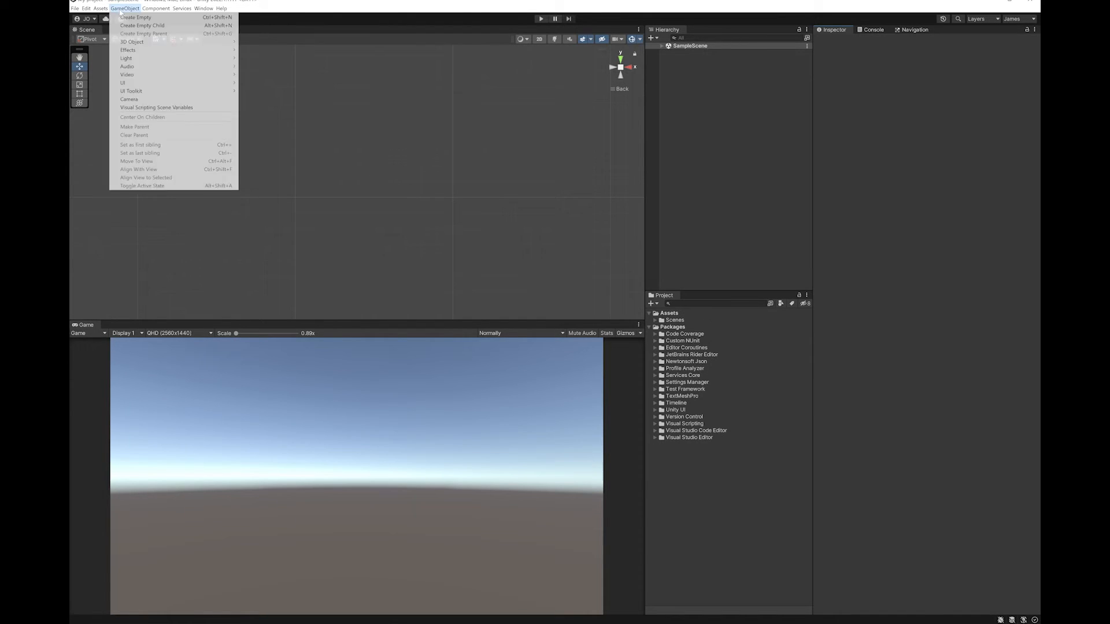
mouse_move(122, 83)
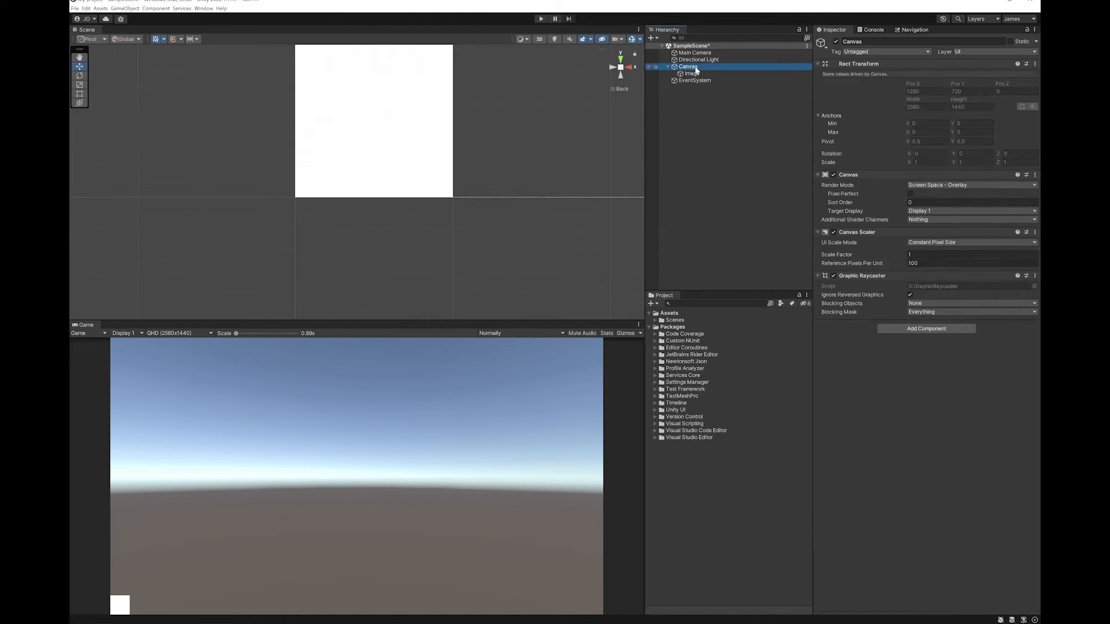
click(689, 74)
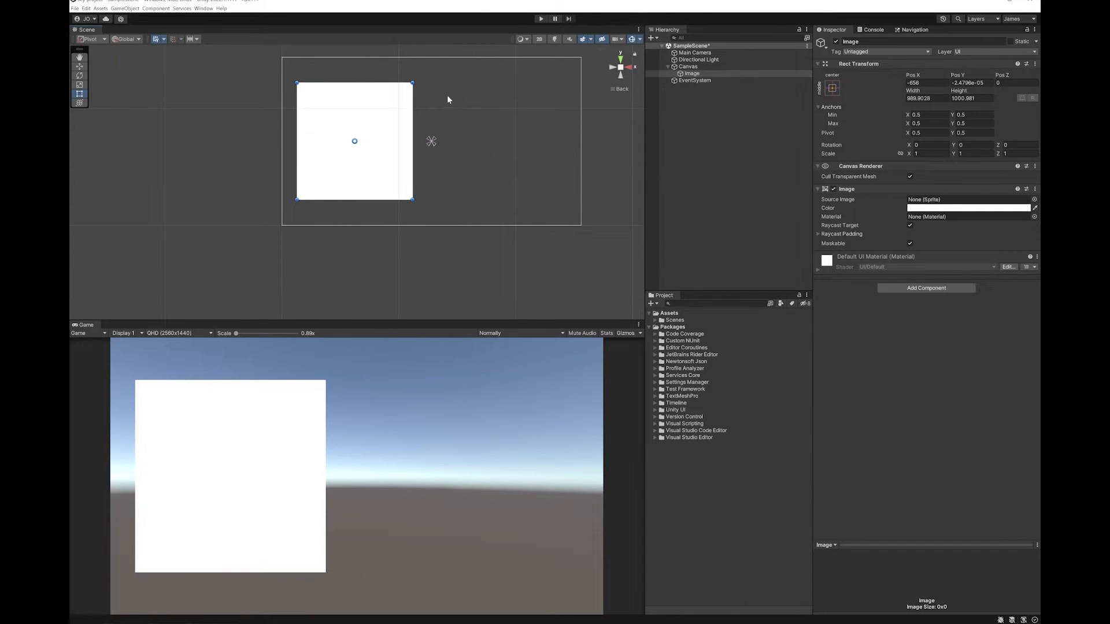
Add a 3D Sphere and position it in front of the camera, beside the white image.
click(688, 66)
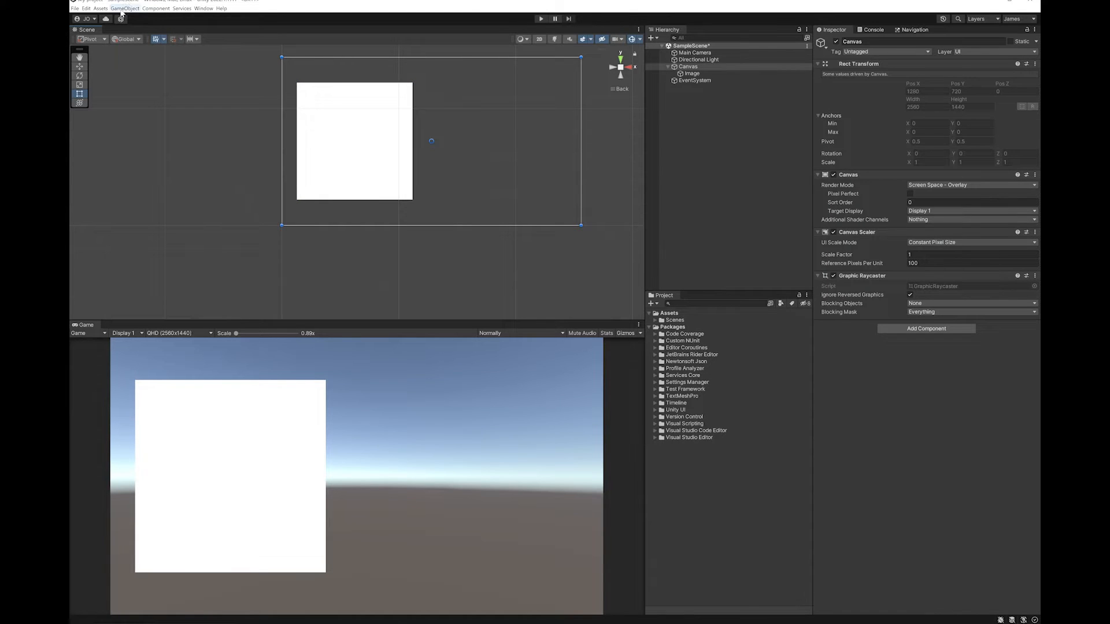
click(123, 10)
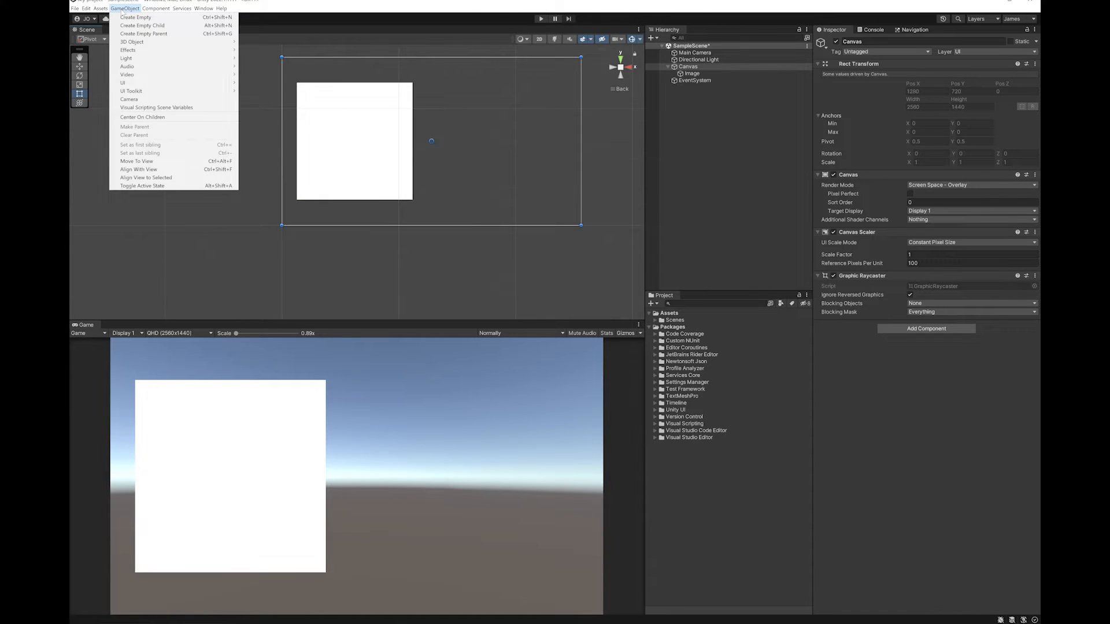
mouse_move(137, 42)
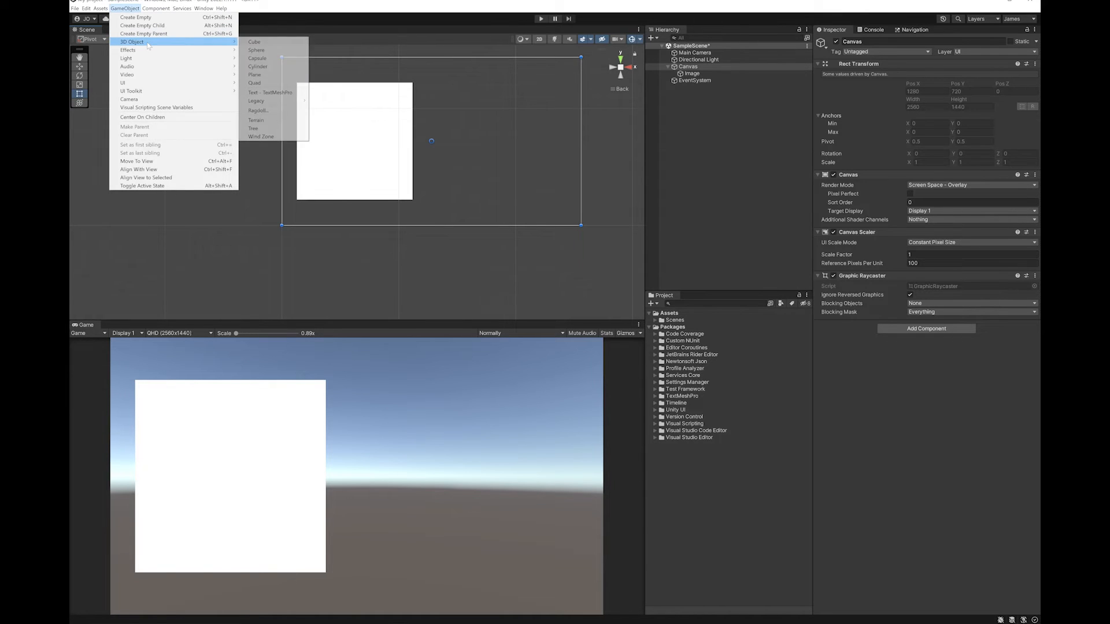
mouse_move(279, 52)
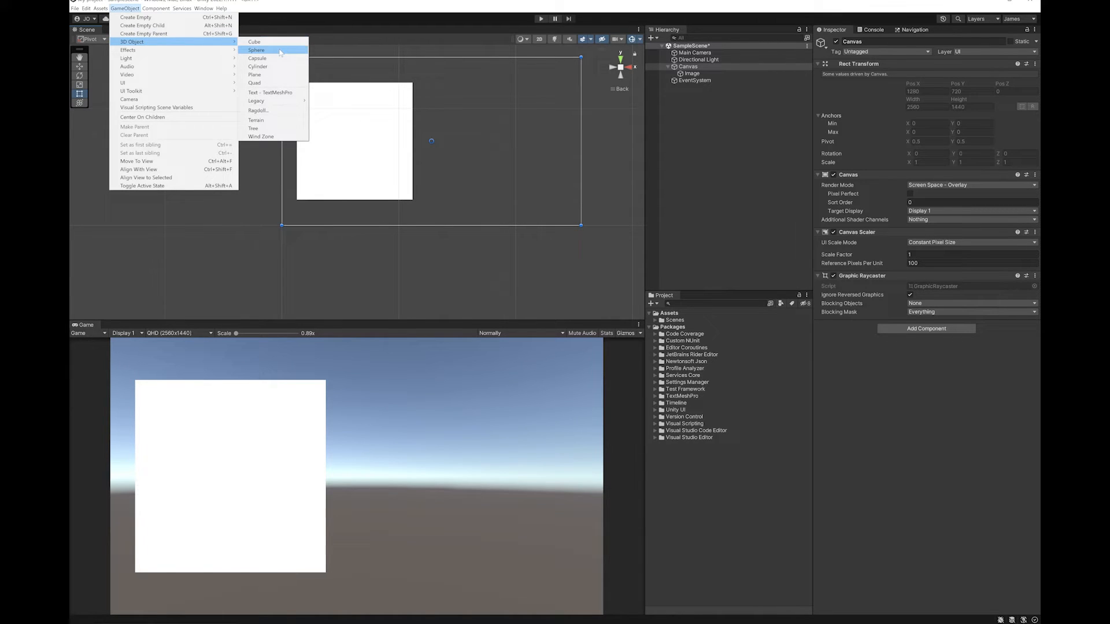
click(257, 49)
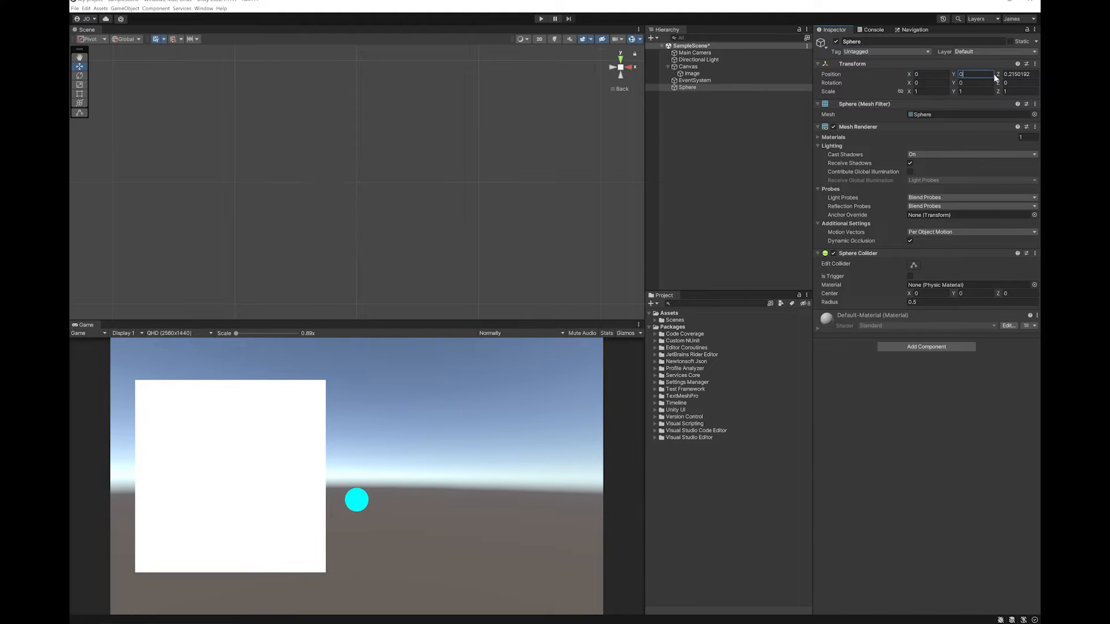
click(687, 66)
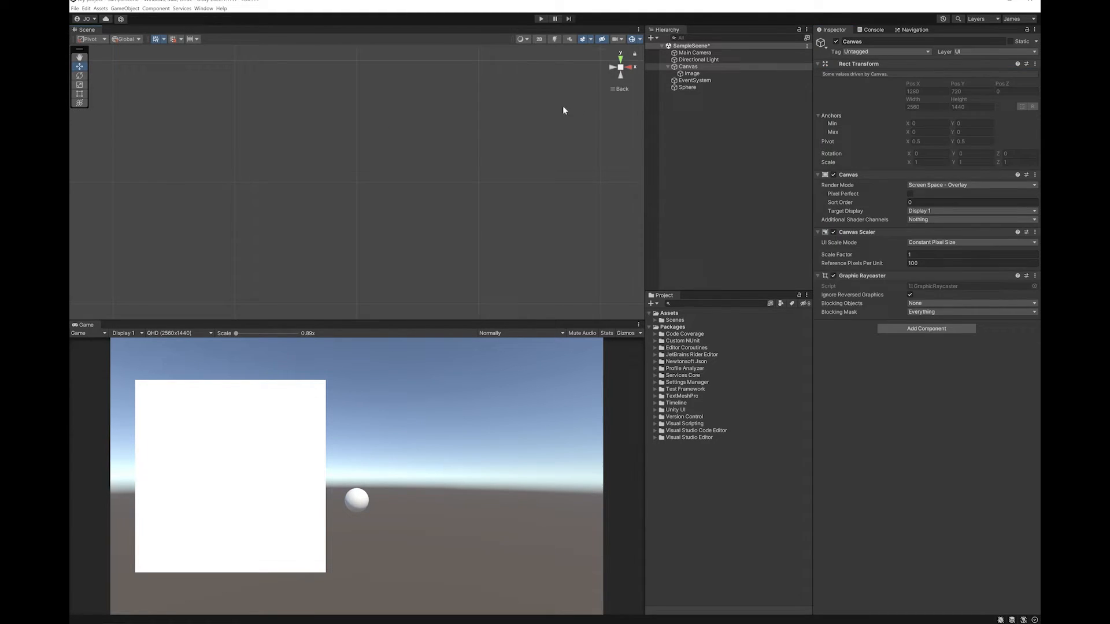
click(687, 88)
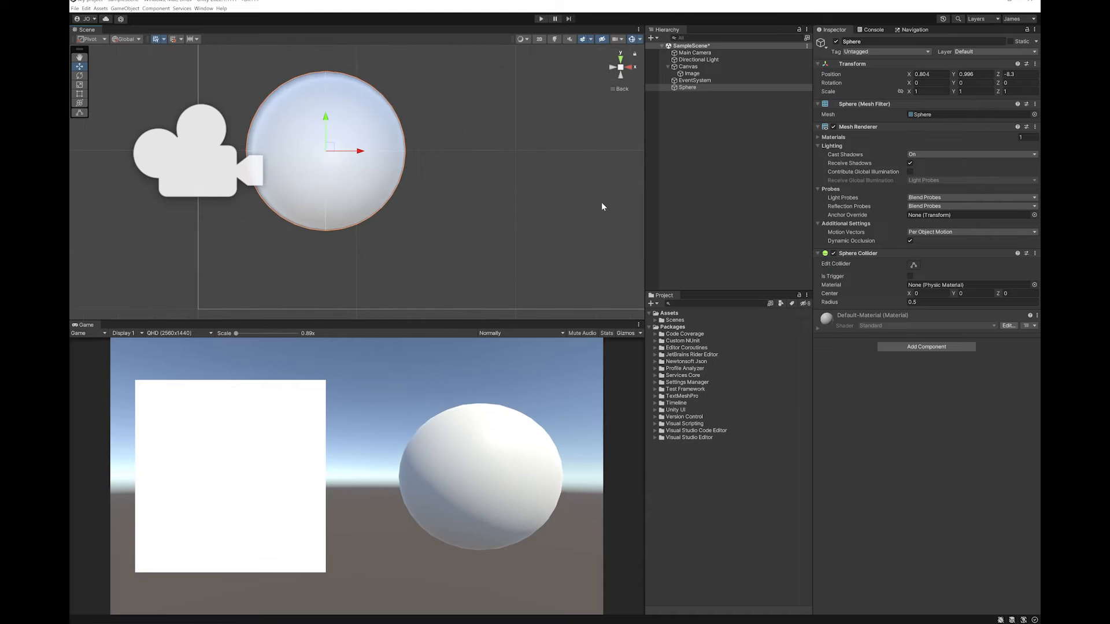
mouse_move(521, 536)
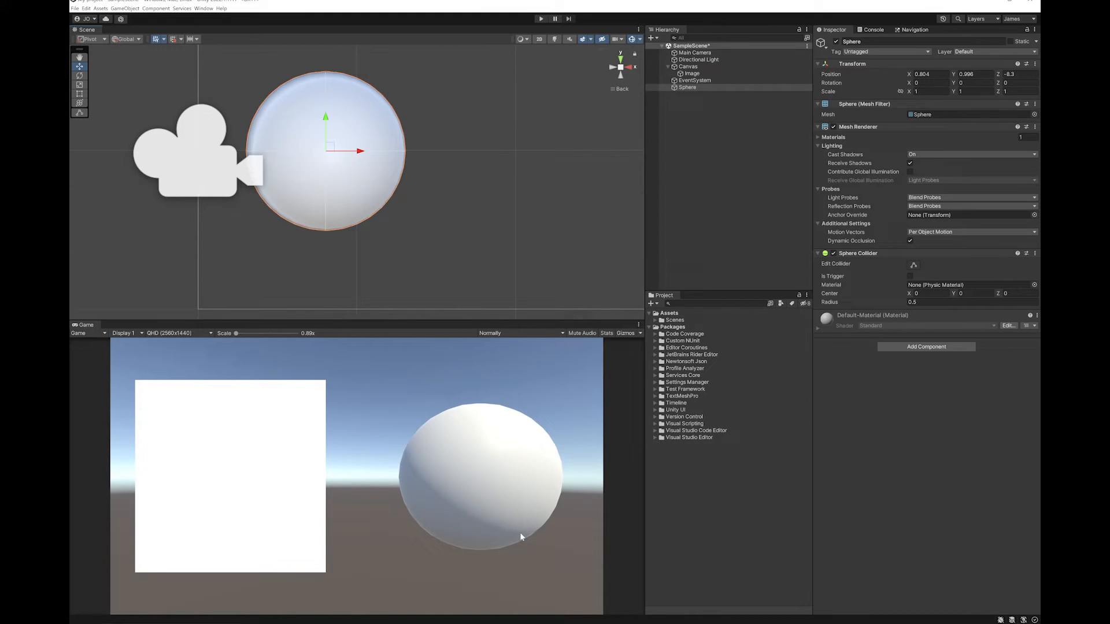
mouse_move(222, 462)
text(Ma)
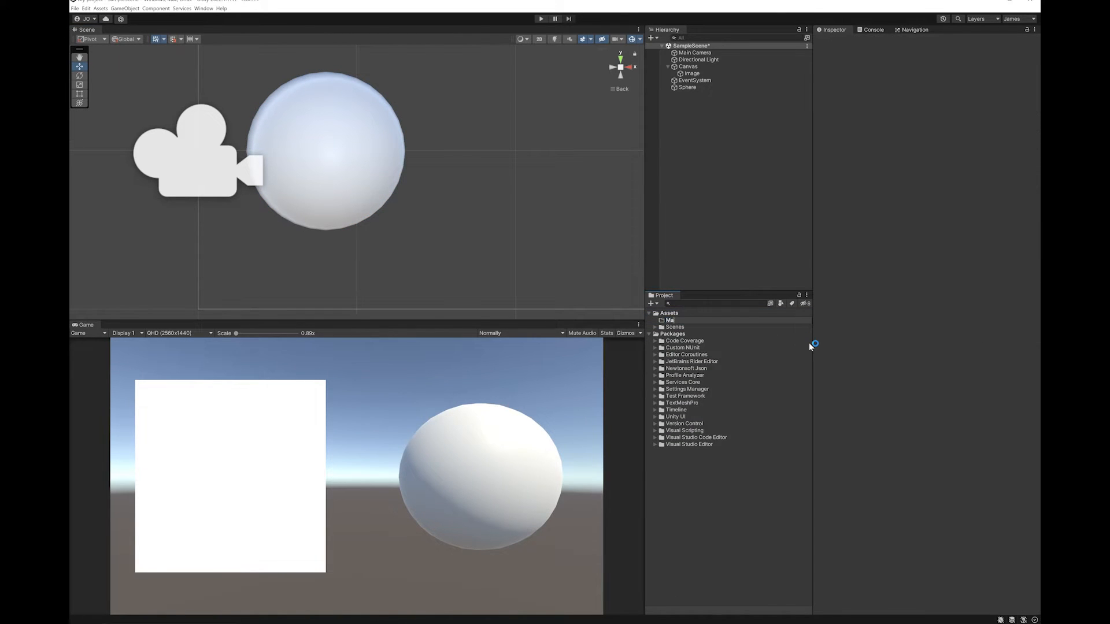
Create a Materials folder holding a new material named DownloadedImage.
click(674, 319)
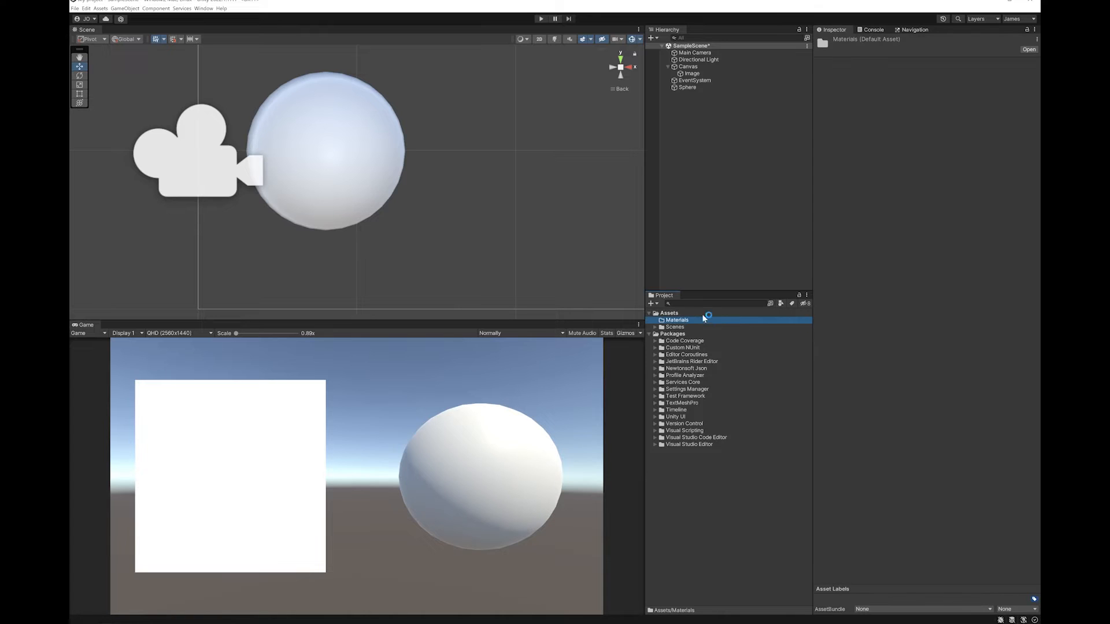
right_click(708, 319)
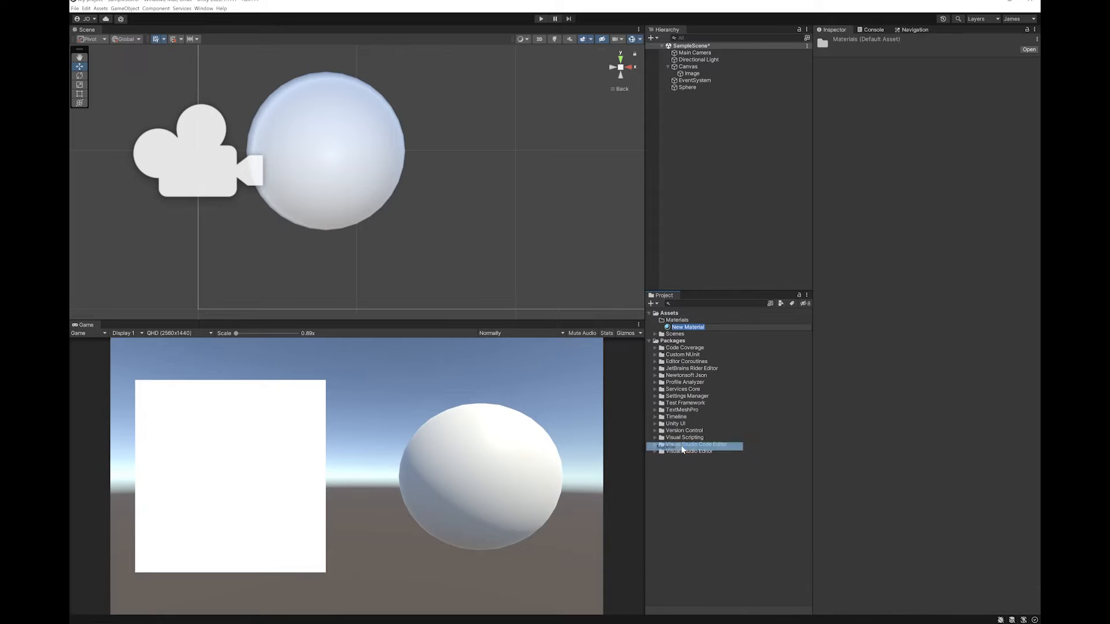
click(688, 326)
text(DownloadedImage)
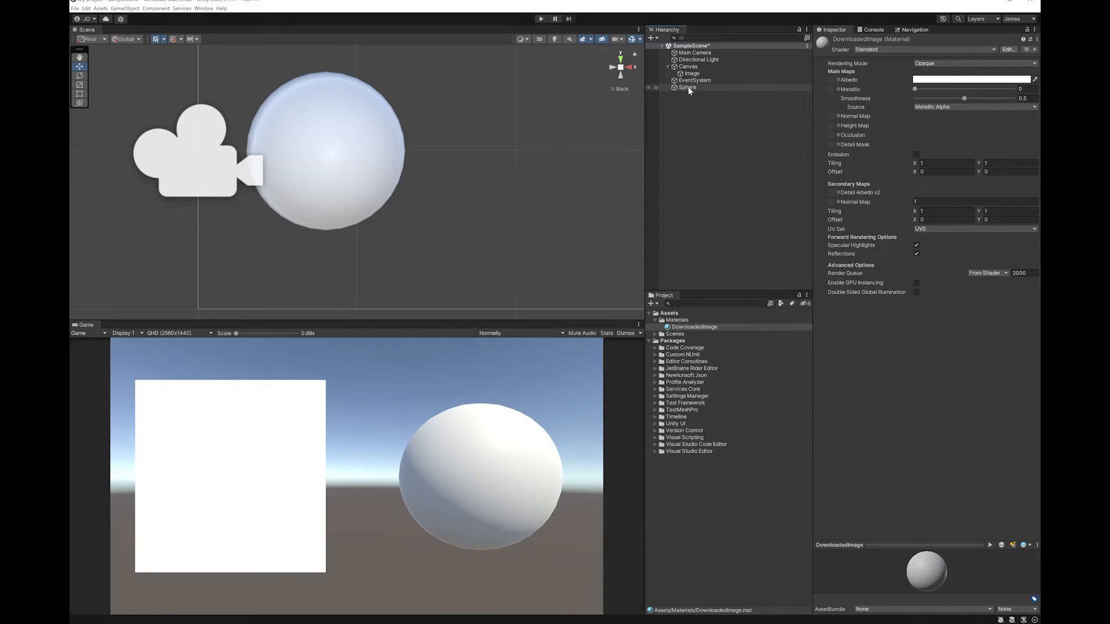
click(687, 87)
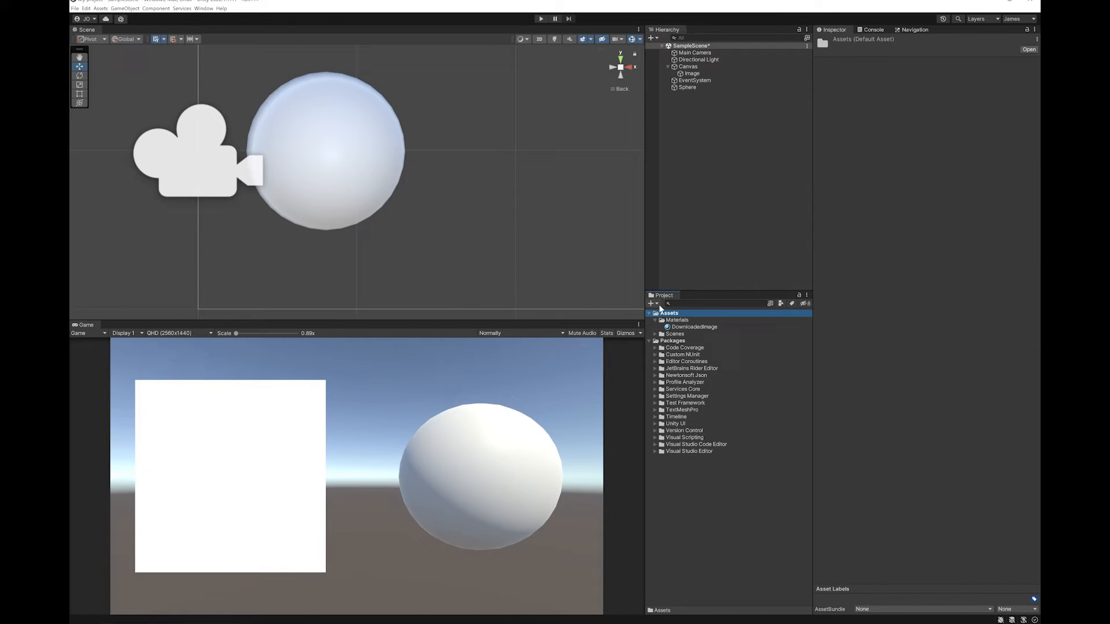
Create the DownloadImage C# script in a Scripts folder, attach it to Main Camera and open it.
click(650, 303)
text(DownloadImage)
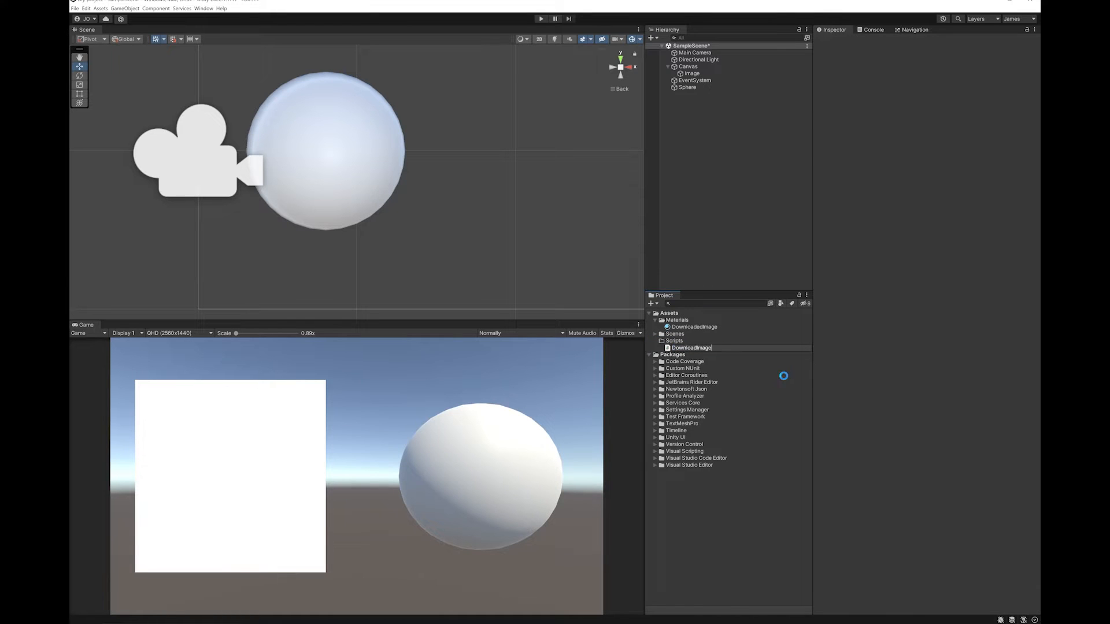
click(690, 347)
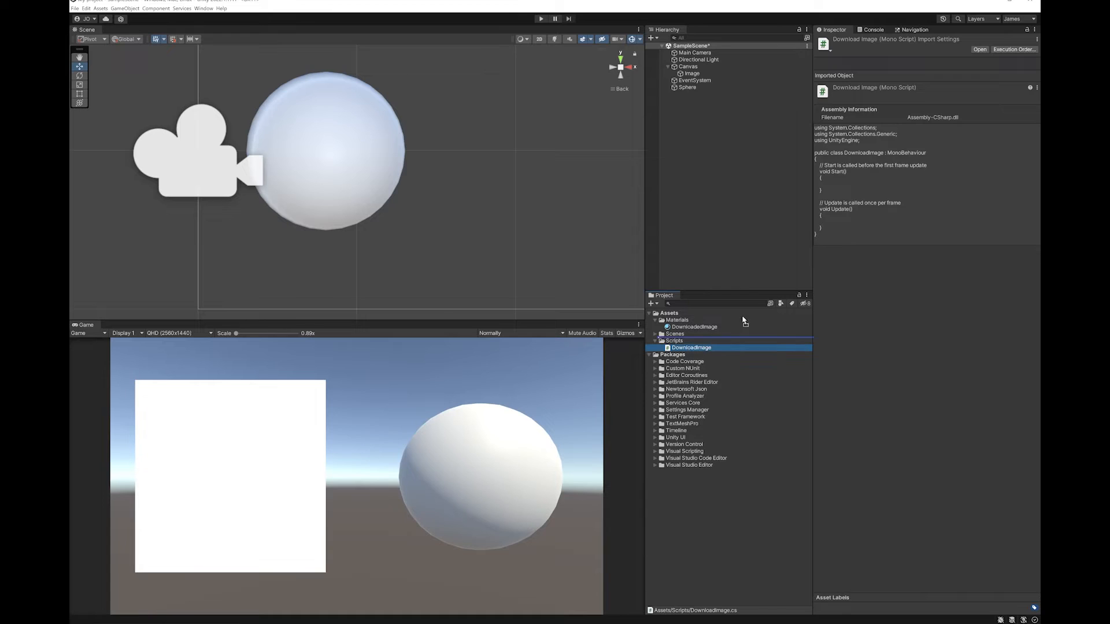
click(692, 52)
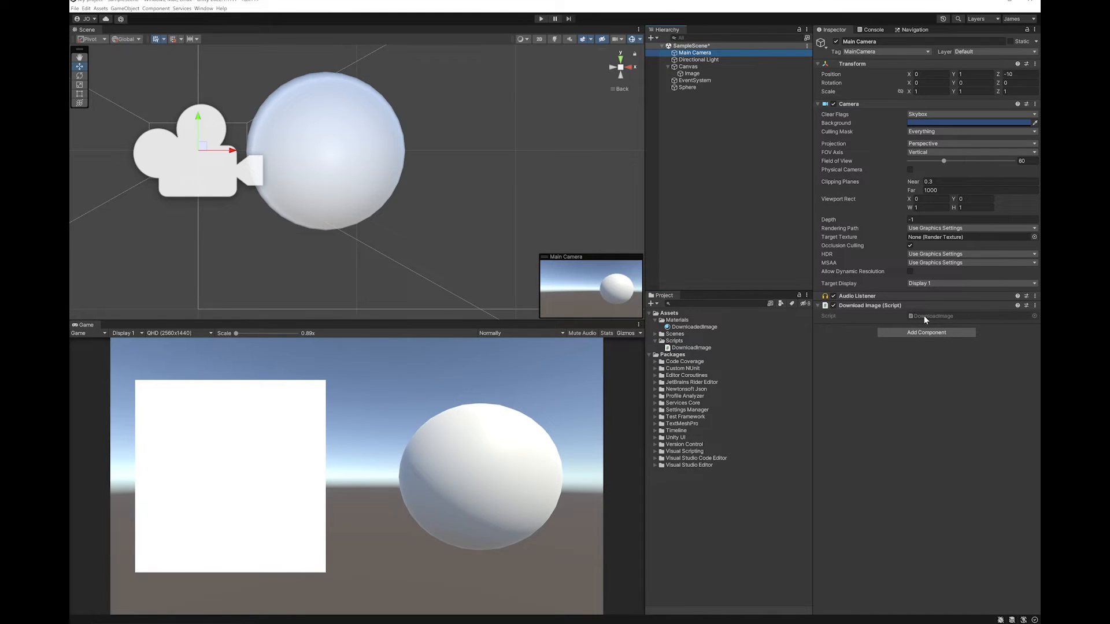
click(690, 347)
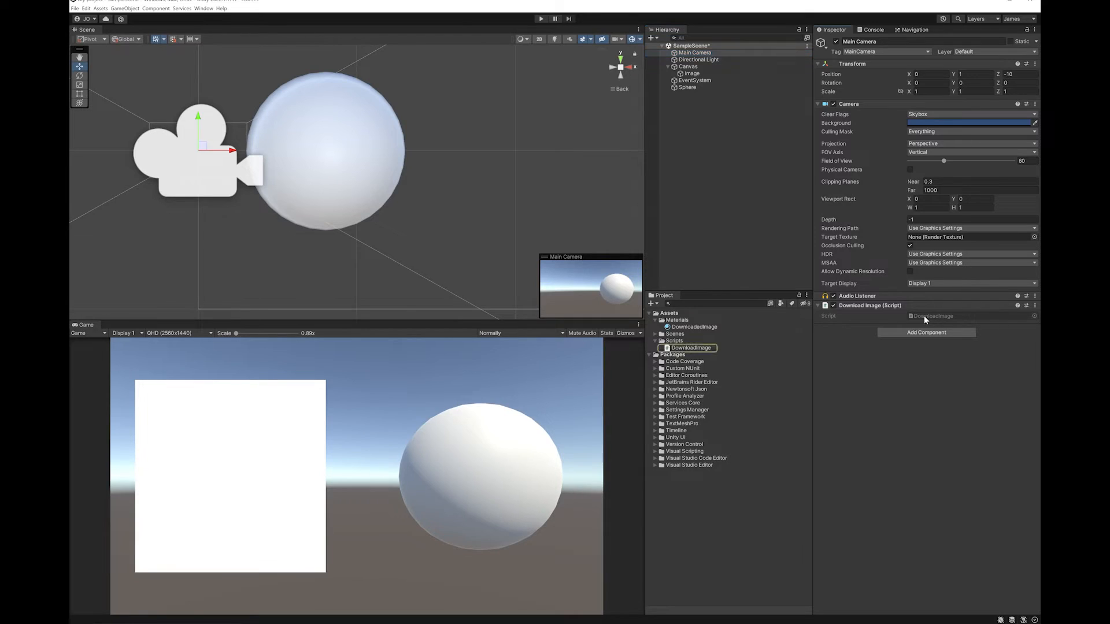
double_click(688, 348)
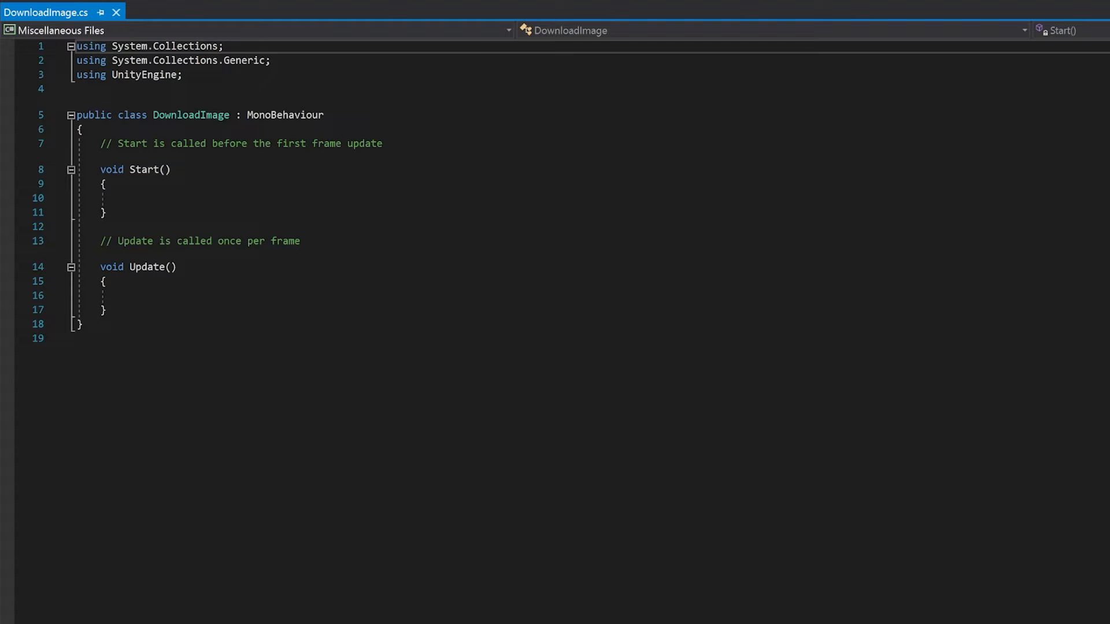
Remove the Update method and add using UnityEngine.Networking and UnityEngine.UI.
drag(97, 241, 103, 310)
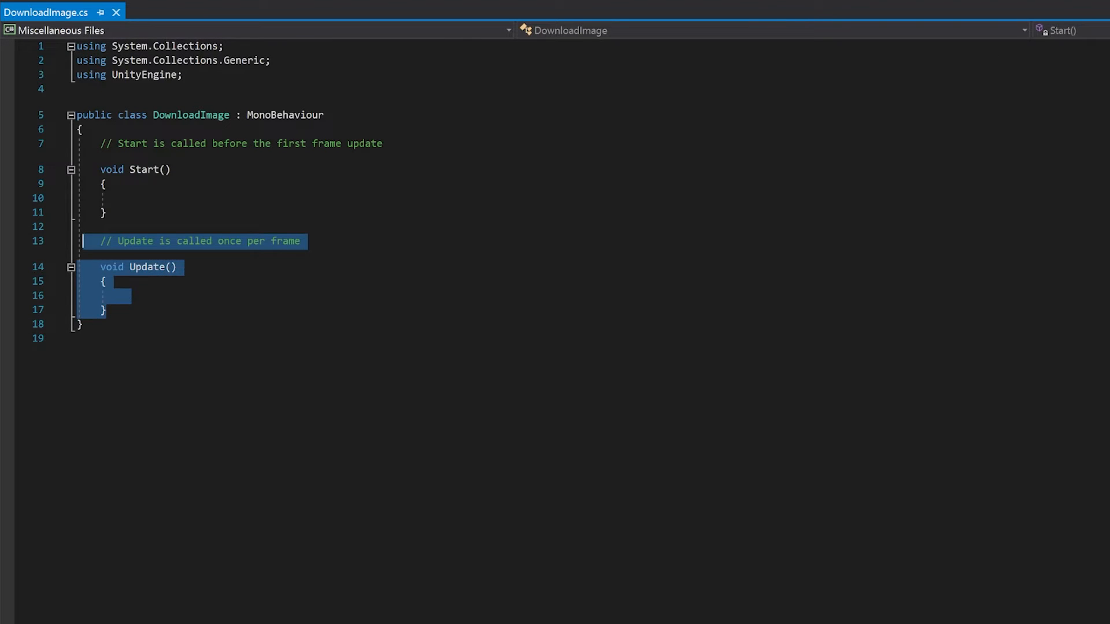
key(Delete)
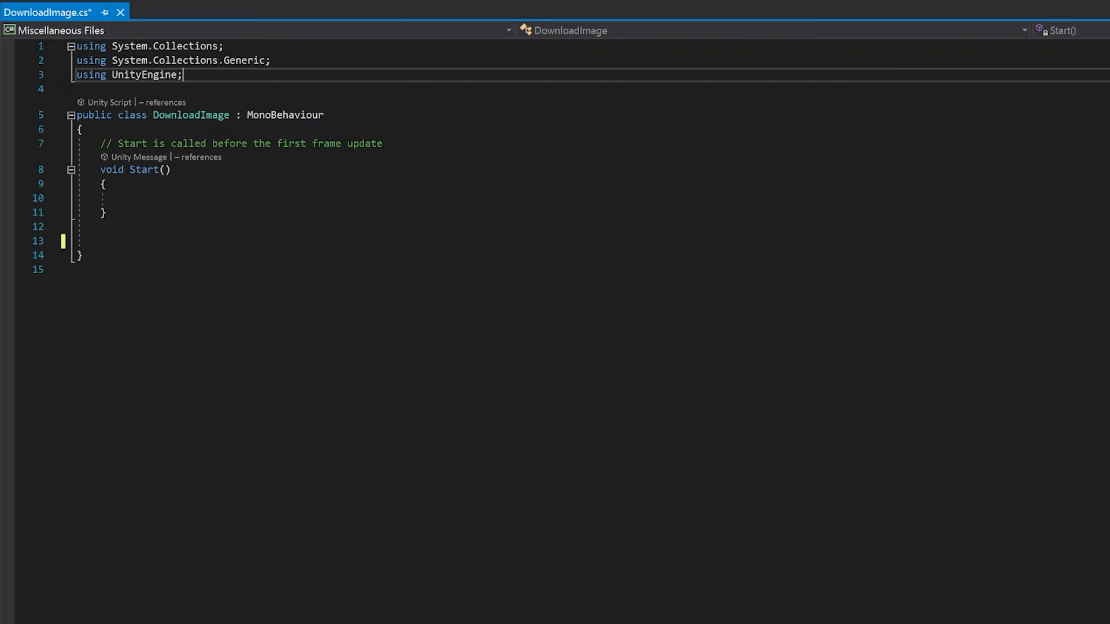
key(Enter)
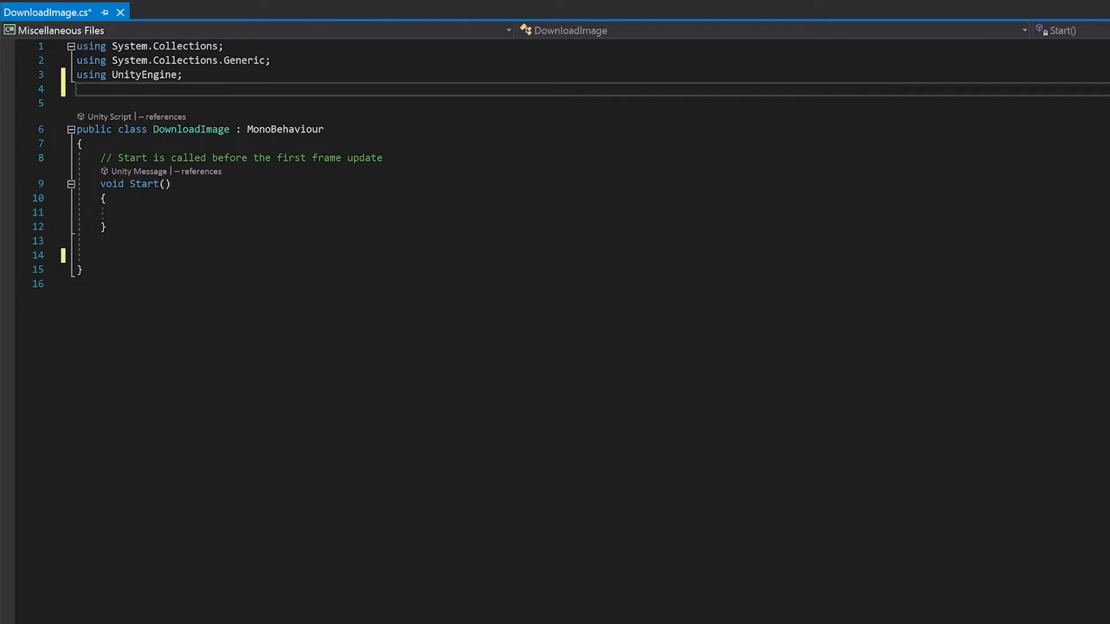
text(using UnityEngine.Networking;)
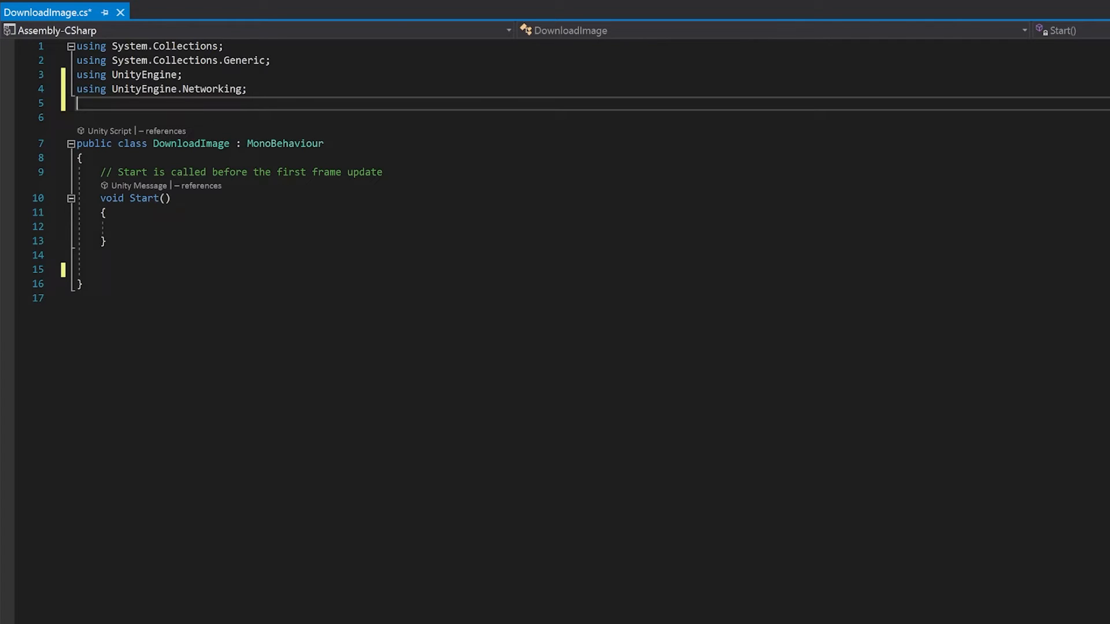
text(using UnityEngine.UI;)
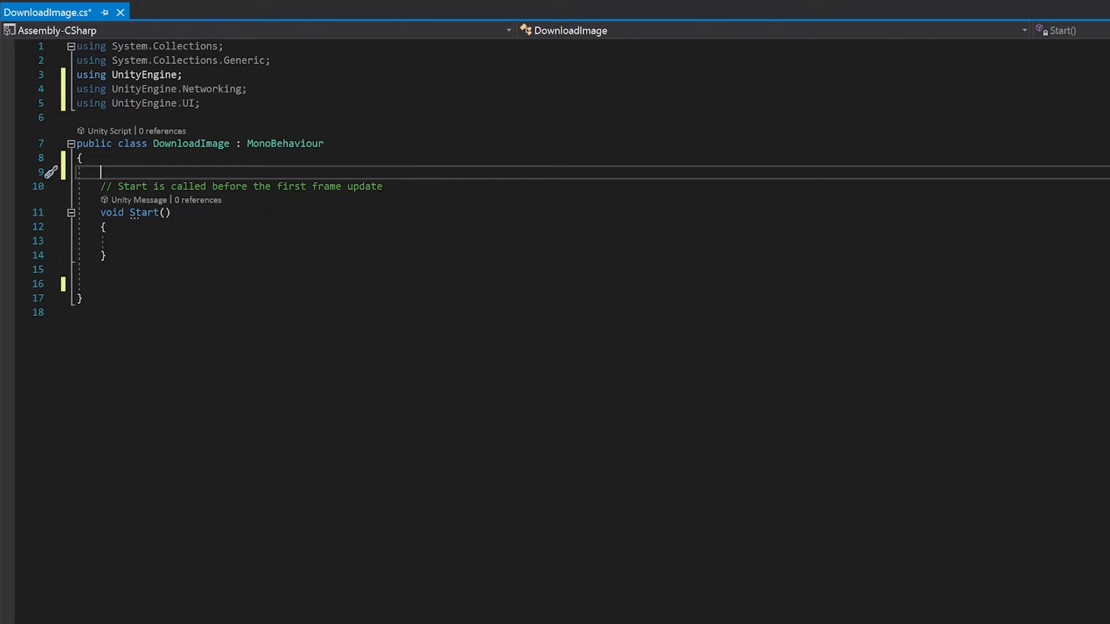
Declare serialized private fields Image imagePlaced and Renderer objRenderer.
text([SerializeField] private Image imagePlaced;)
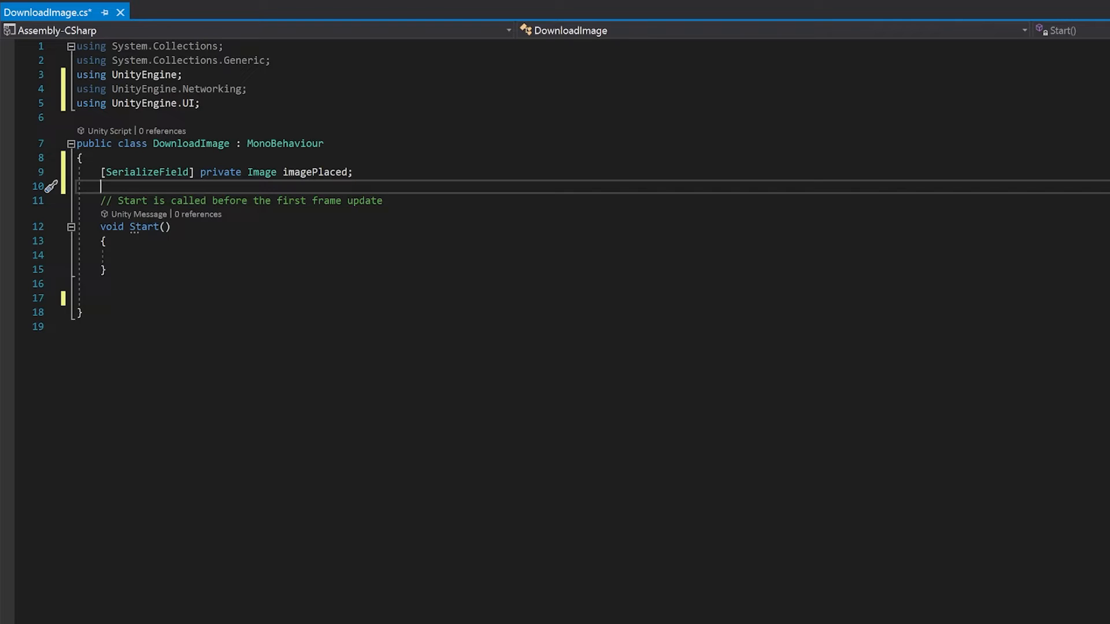
text([SerializeField] private R)
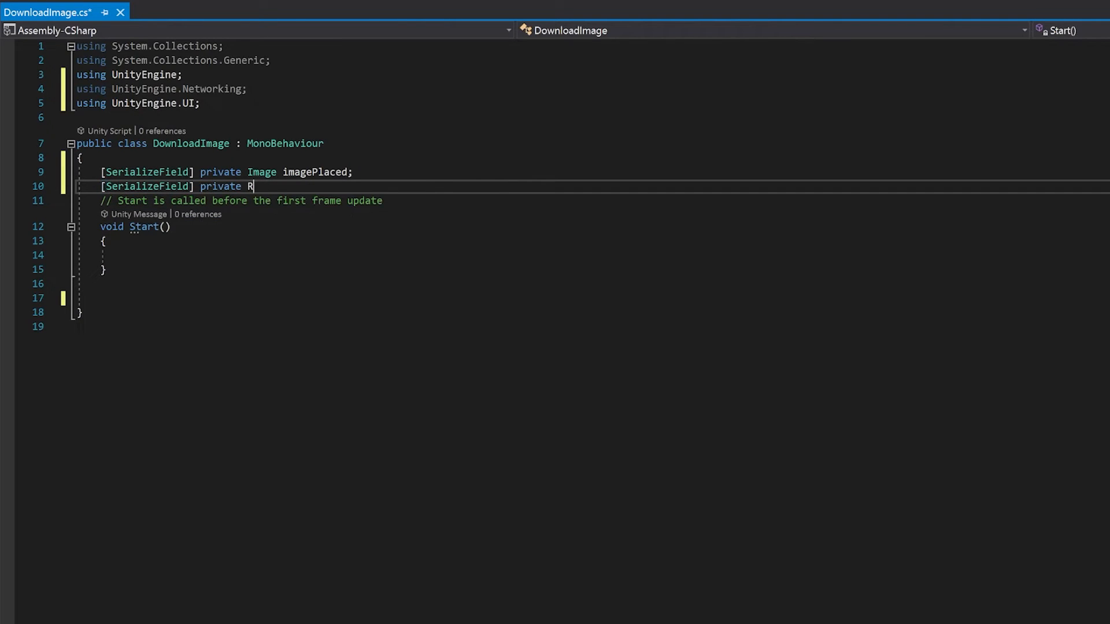
text(enderer objRenderer;)
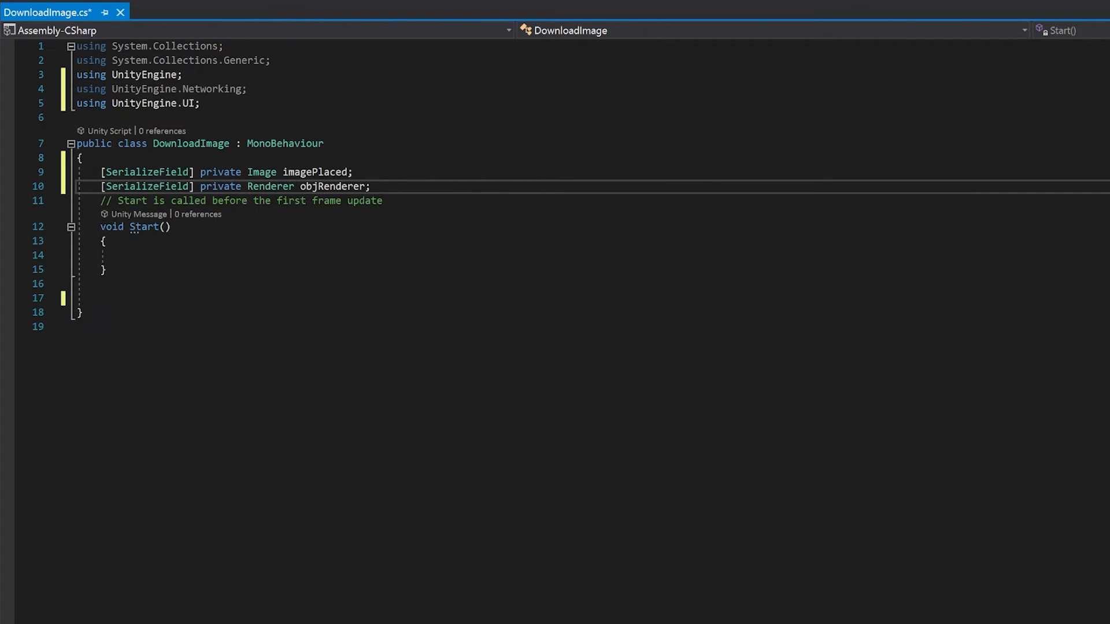
key(Enter)
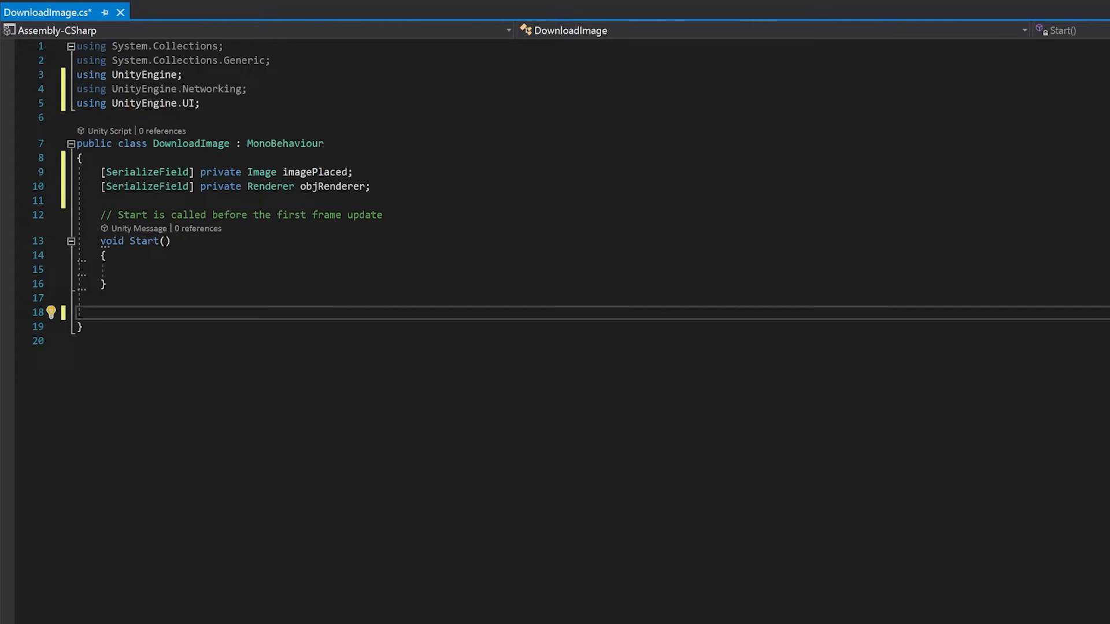
Write IEnumerator LoadImage(string url) that requests the texture via UnityWebRequestTexture.GetTexture and yields SendWebRequest.
text(pu)
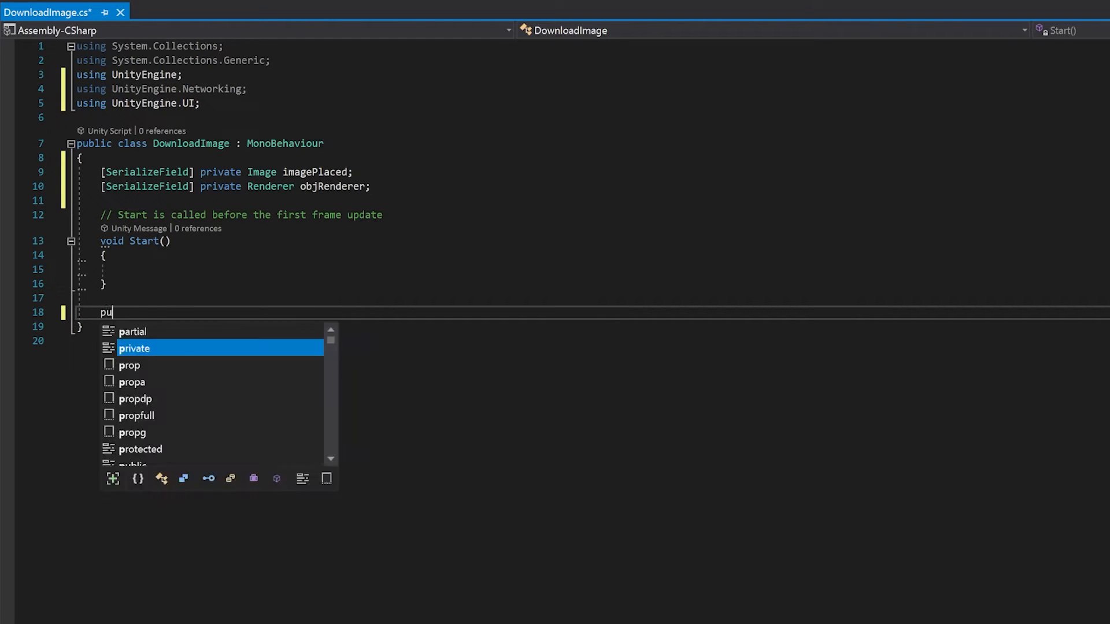
text(blic IEnumerator LoadIma)
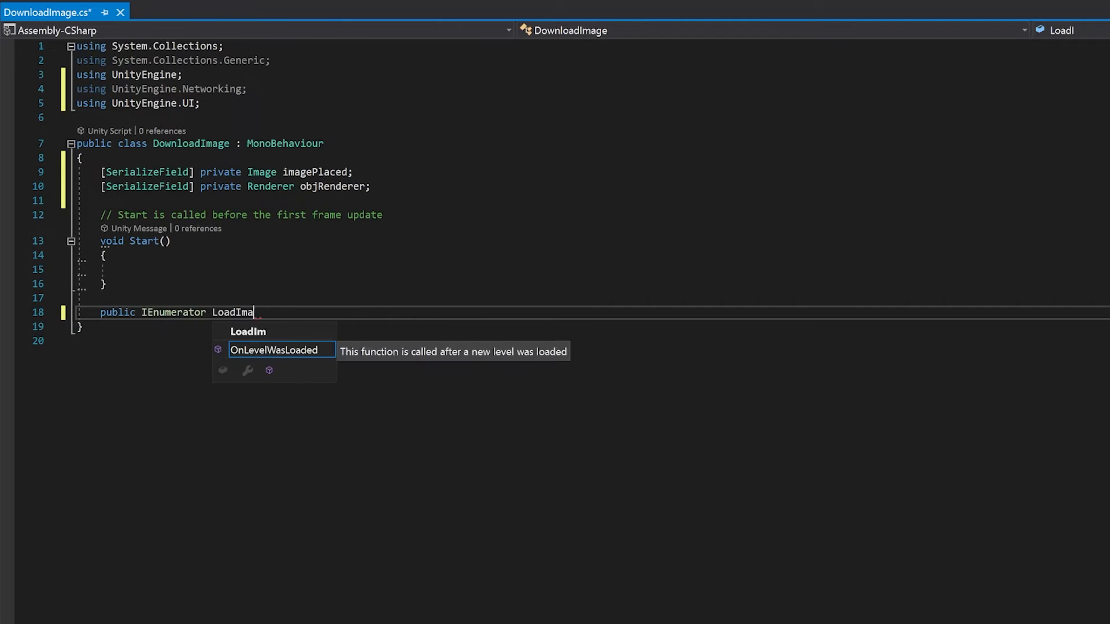
text(ge(string url)
text({ })
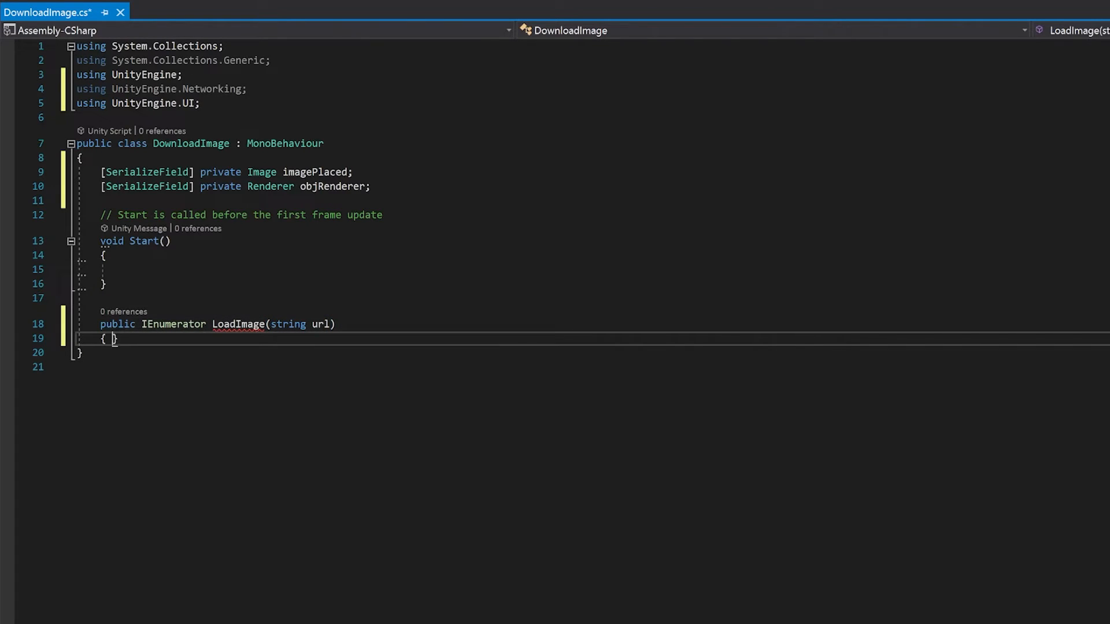
key(Enter)
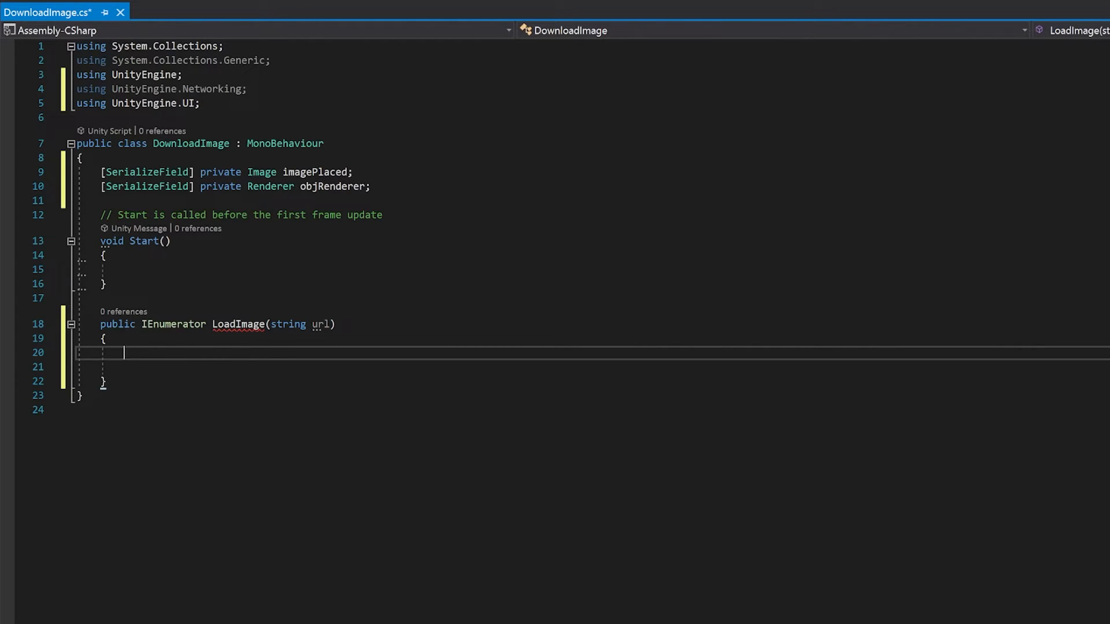
text(UnityWebRequest)
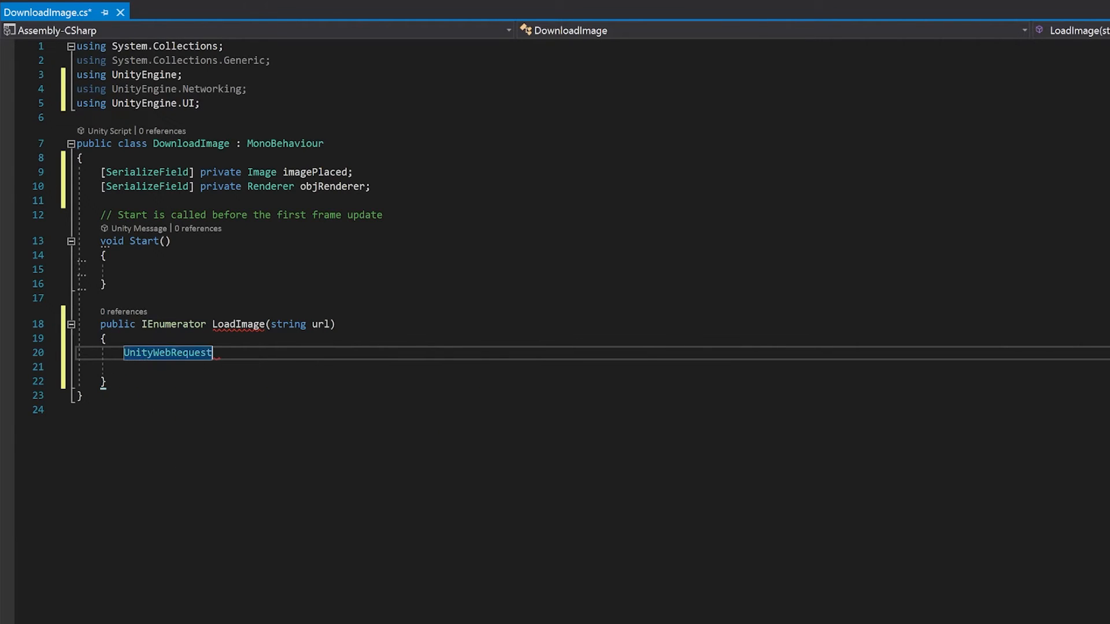
text(www = UnityWebRequest)
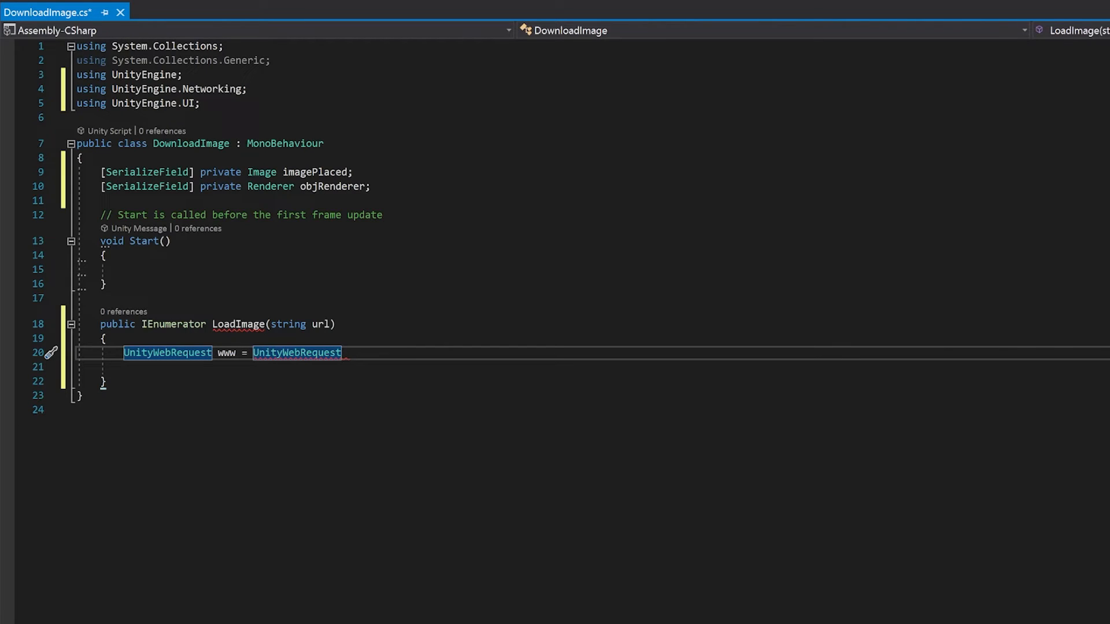
text(T)
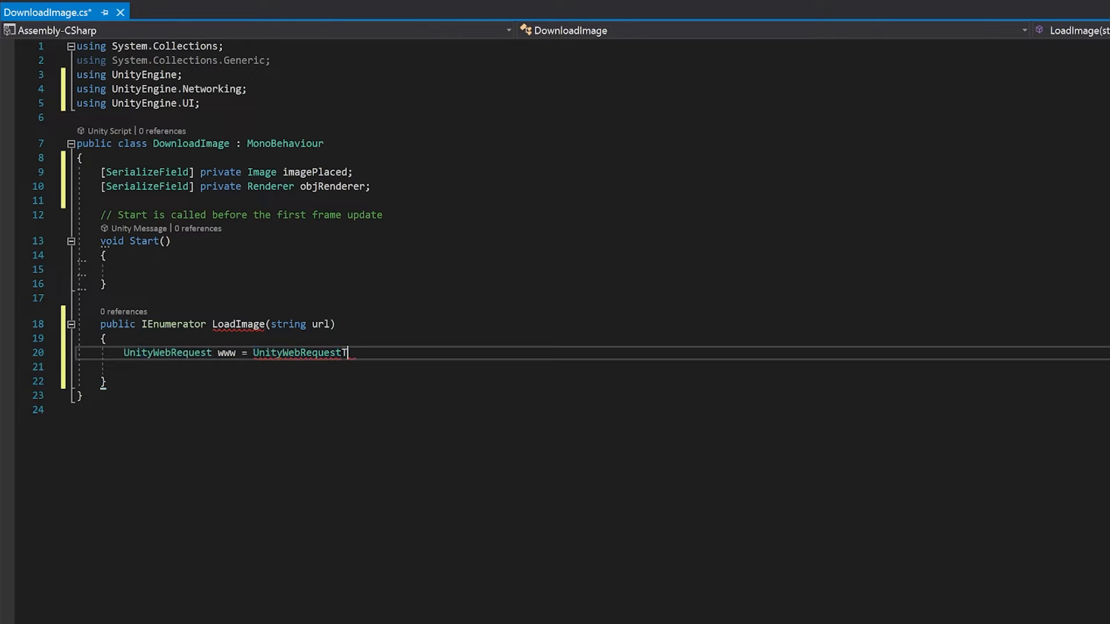
text(exture.GetTexture(url);)
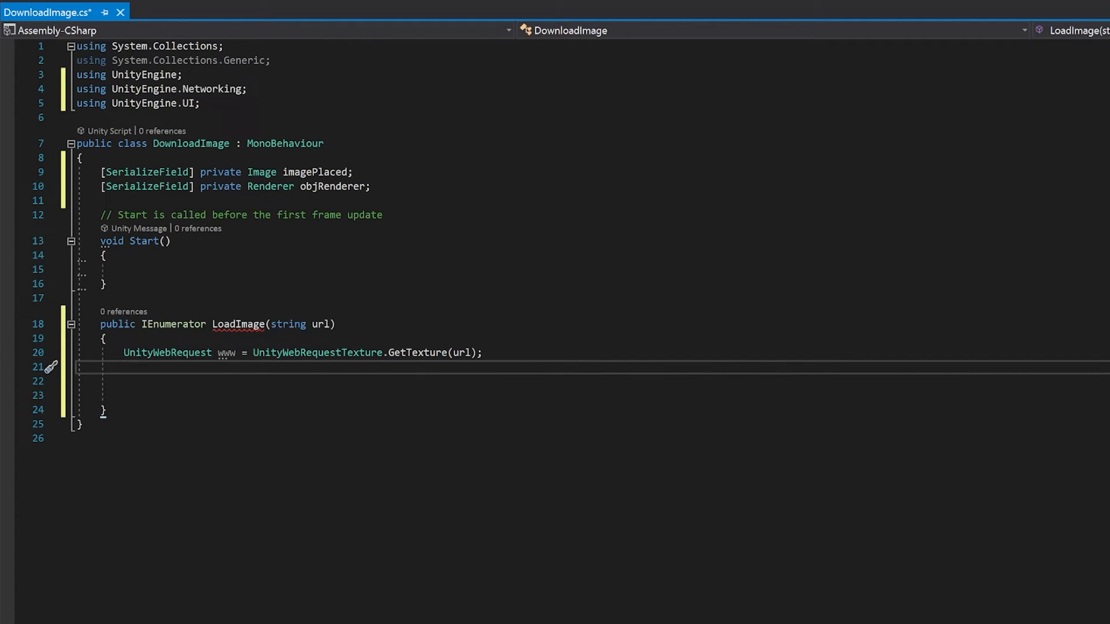
text(yield return)
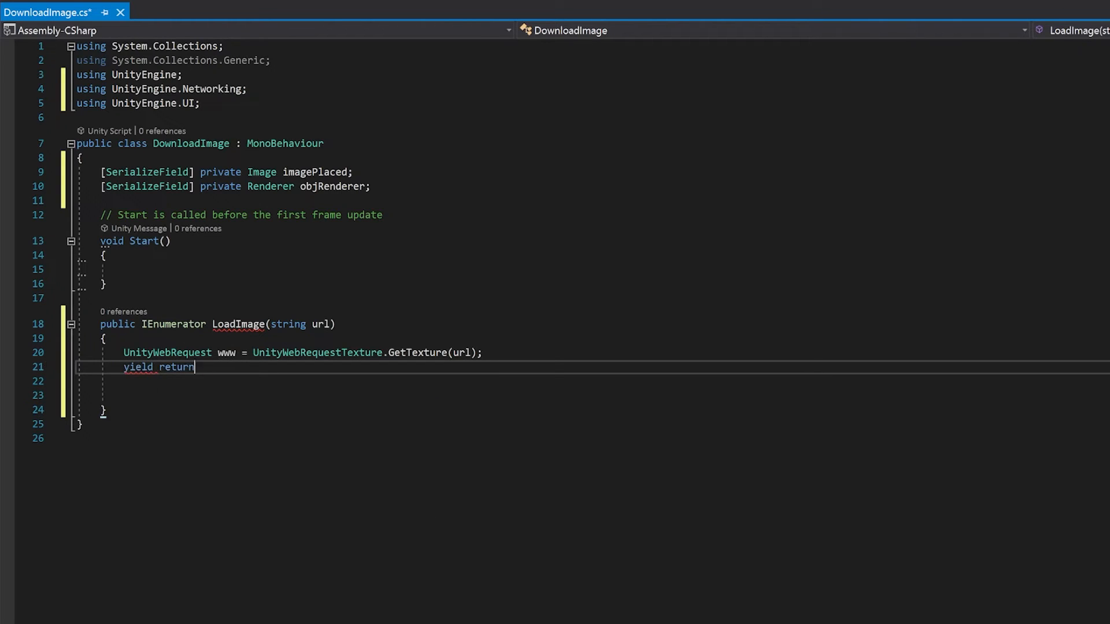
text(www.SendWebRequest();)
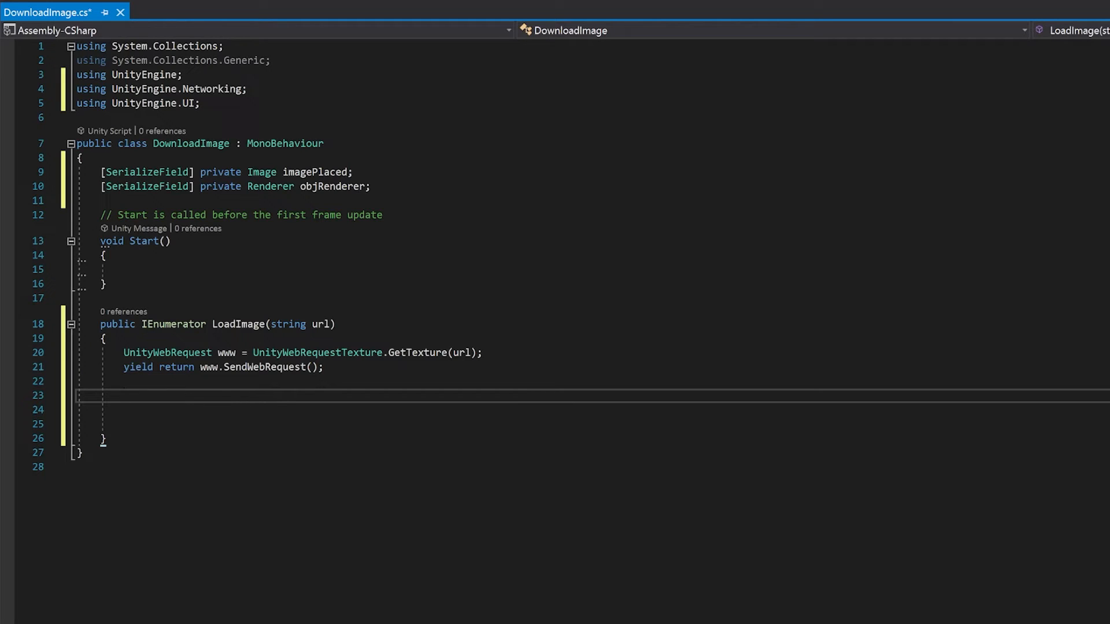
text(if()
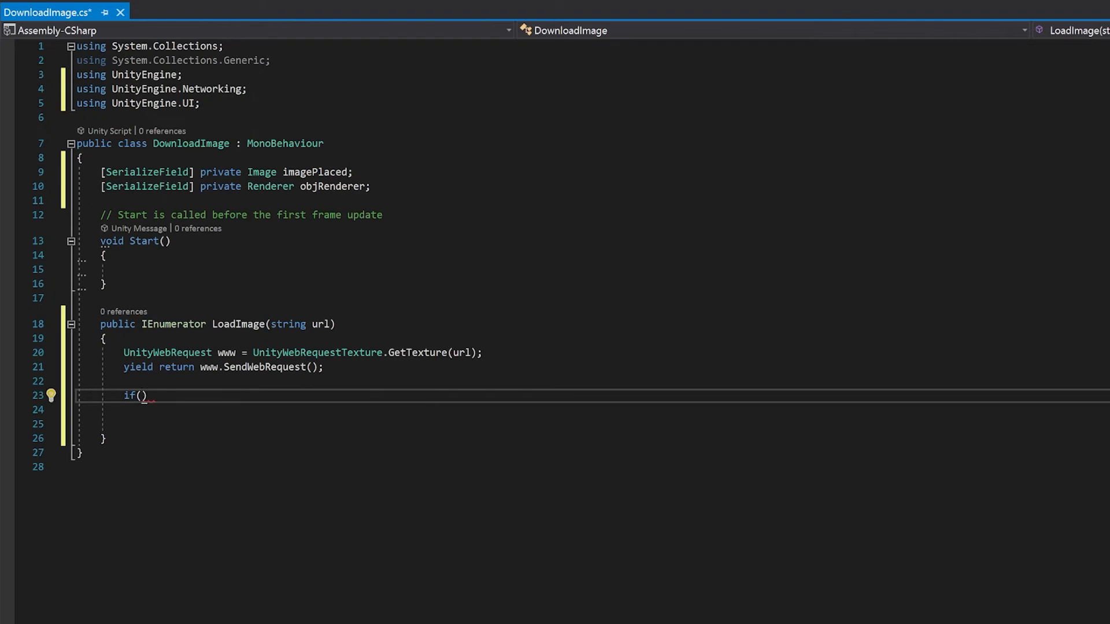
text(www.result !)
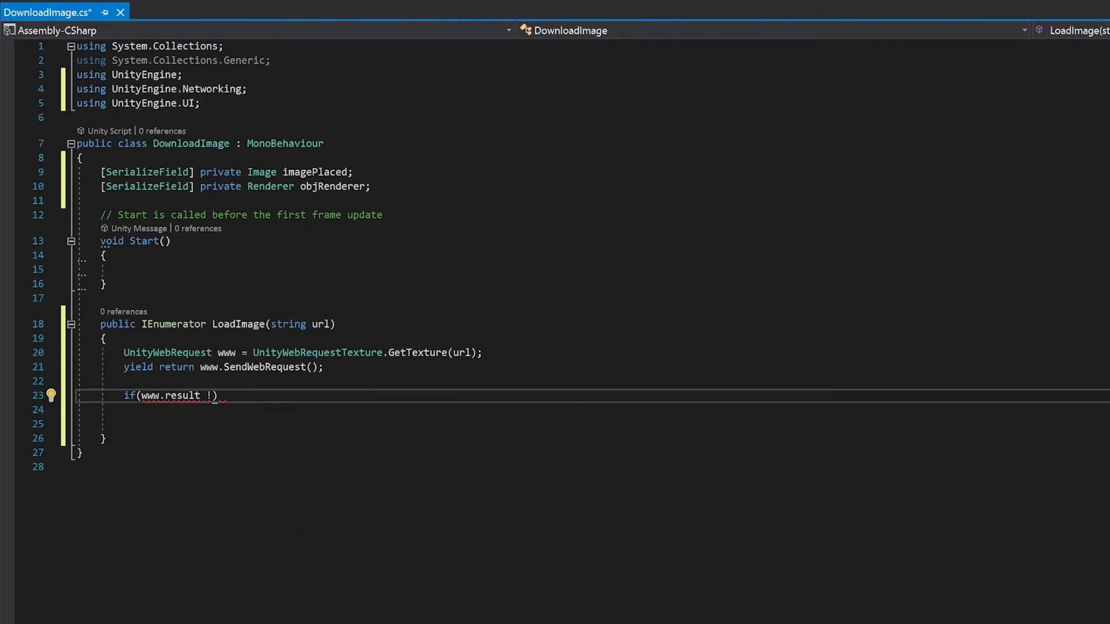
text(=)
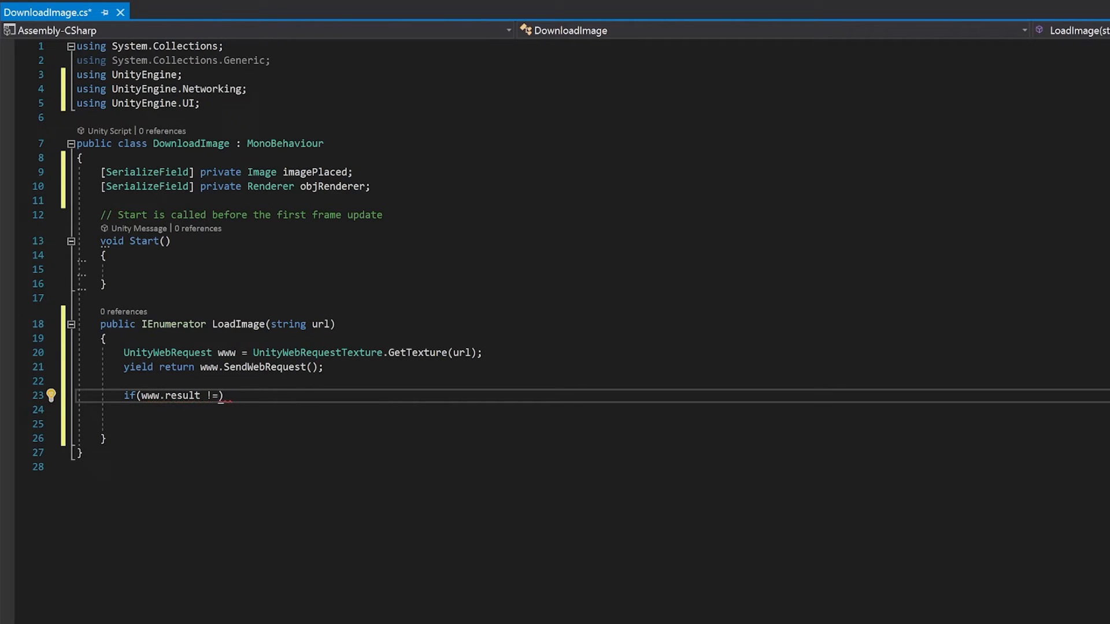
text(" ")
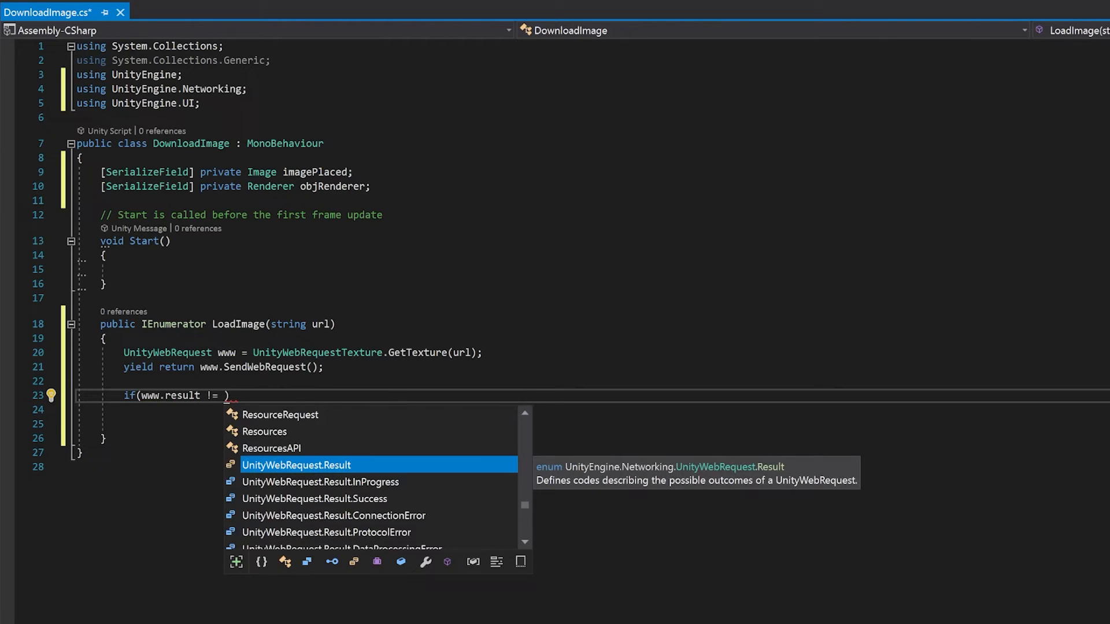
text(UnityWebRequest.Result.Success)
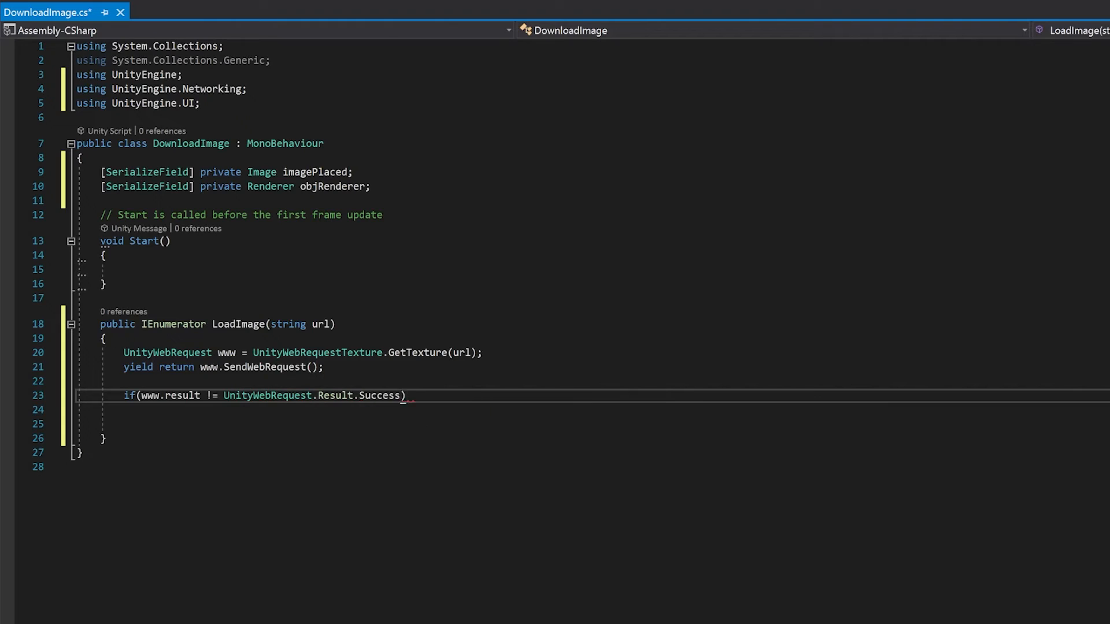
text({)
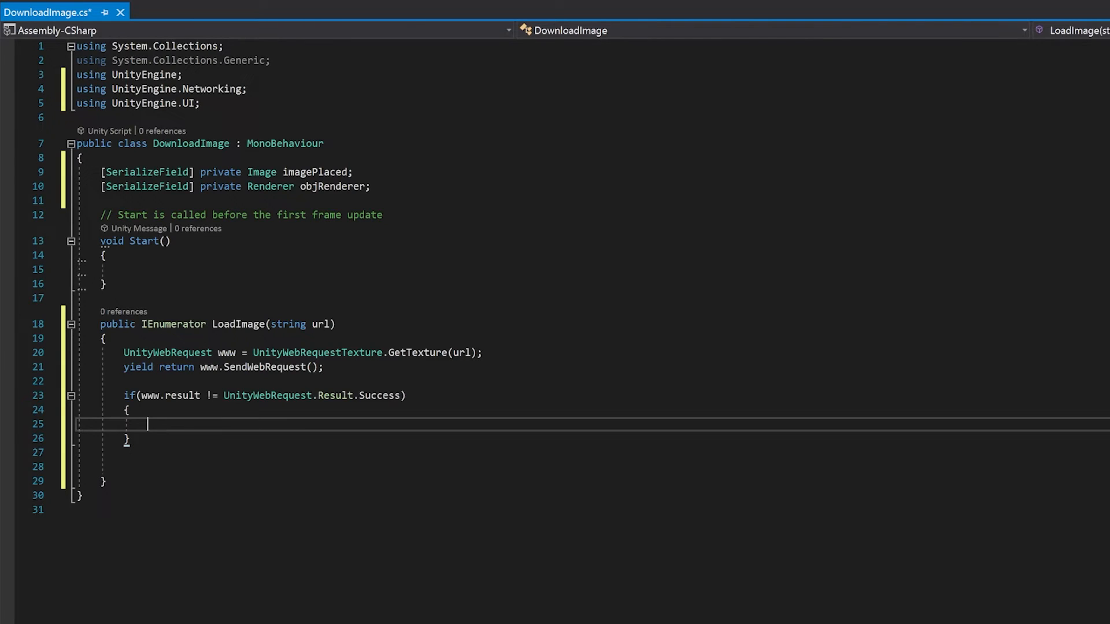
text(Debug.LogError(www.error);)
text(else)
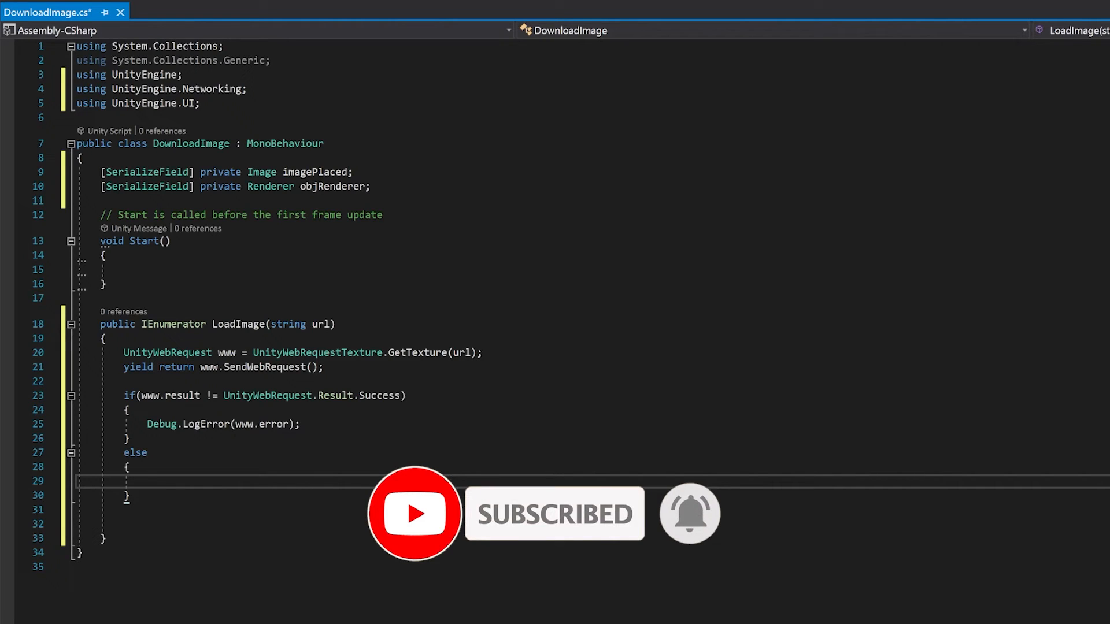
click(148, 481)
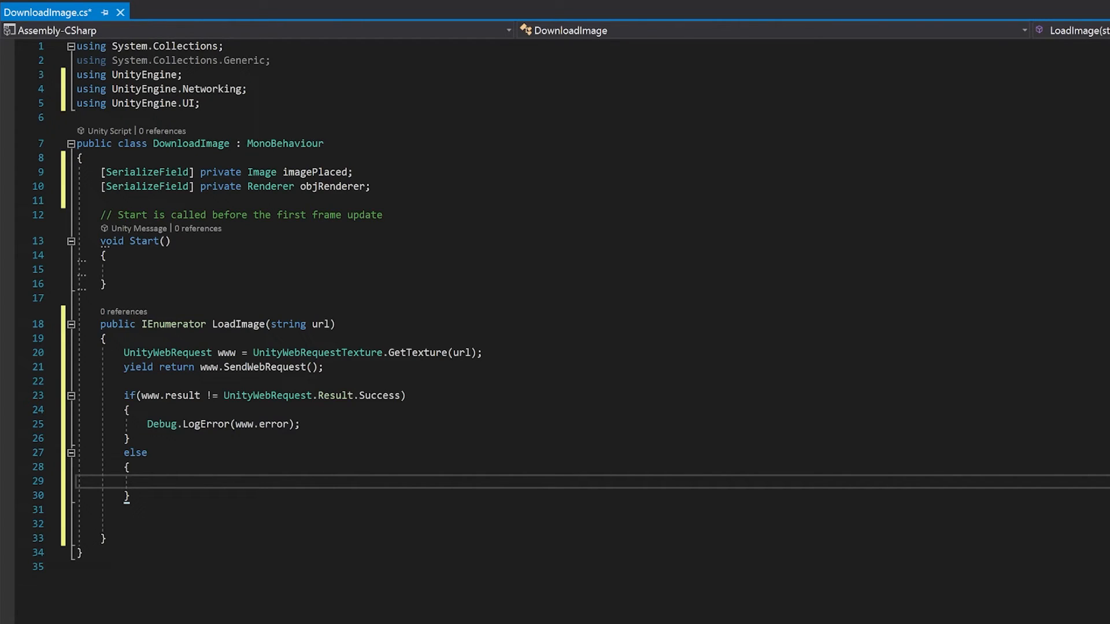
In the else branch, store the DownloadHandlerTexture's Texture2D in texture, with a //put texture onto image comment.
text(Texture2D texture = ((DownloadHandlerTexture)www)
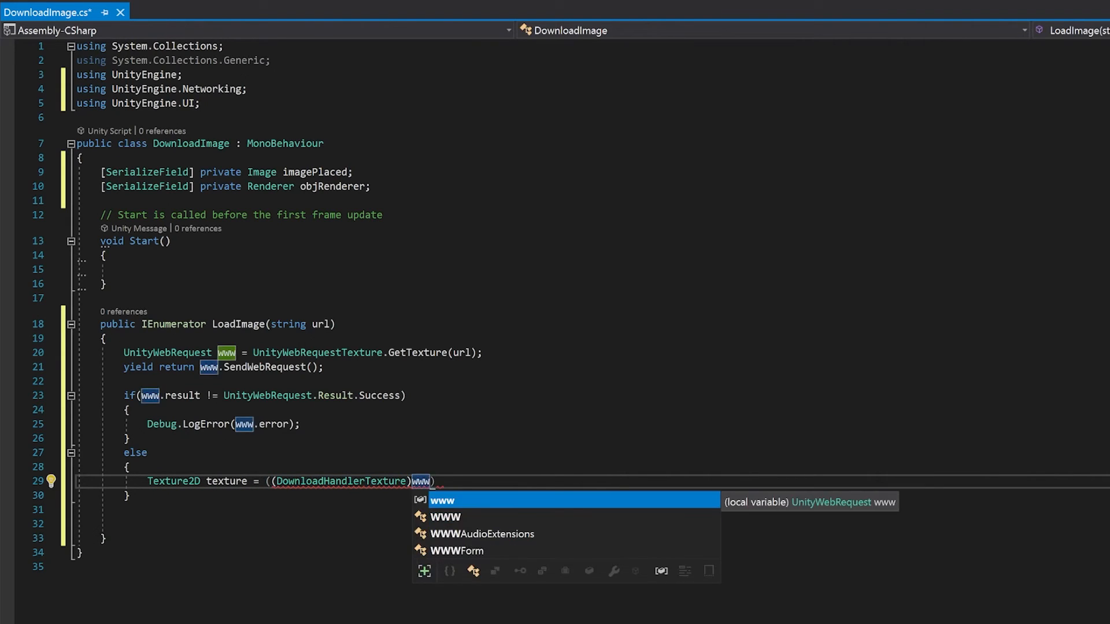
text(.downloadHandler).texture;)
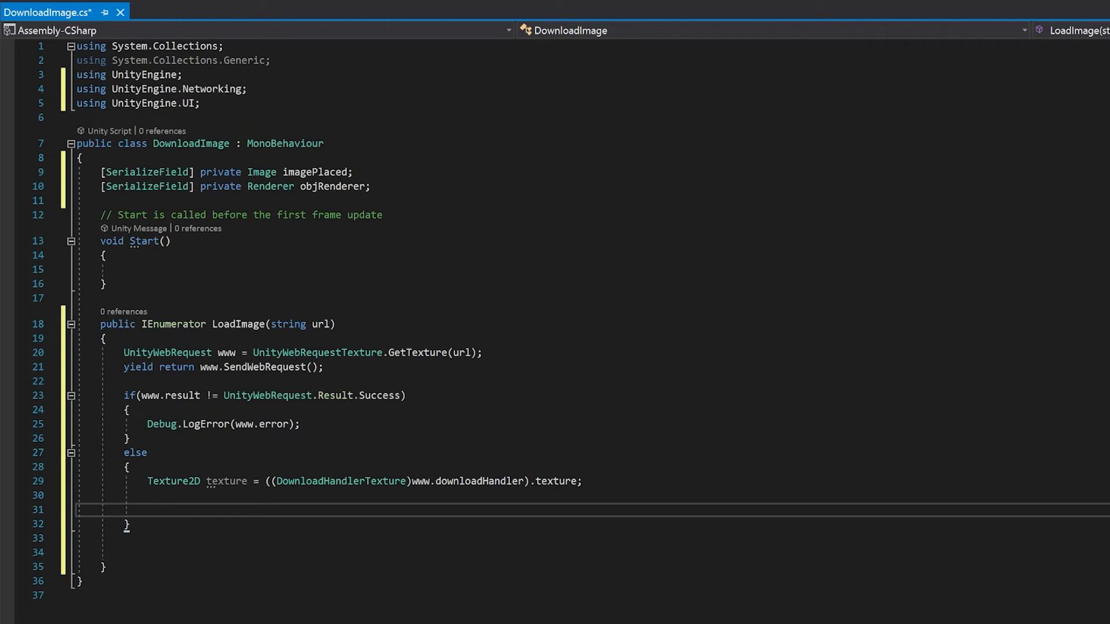
text(//put texture onto image/sprite)
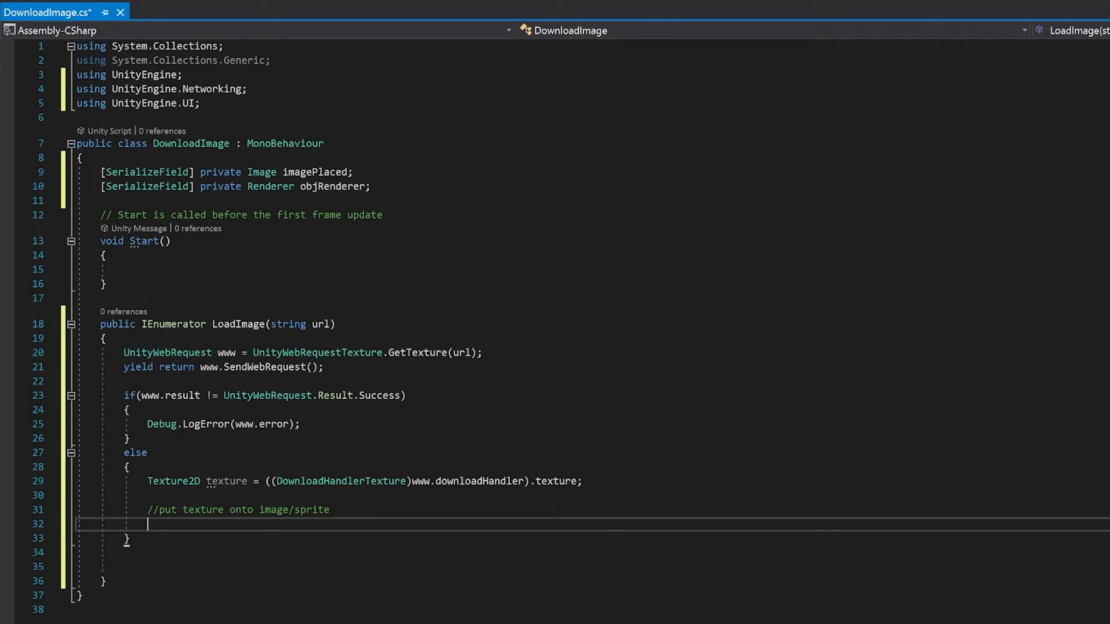
Create a Sprite from the texture using its width, height and a Vector2 pivot.
text(Sprite sprite)
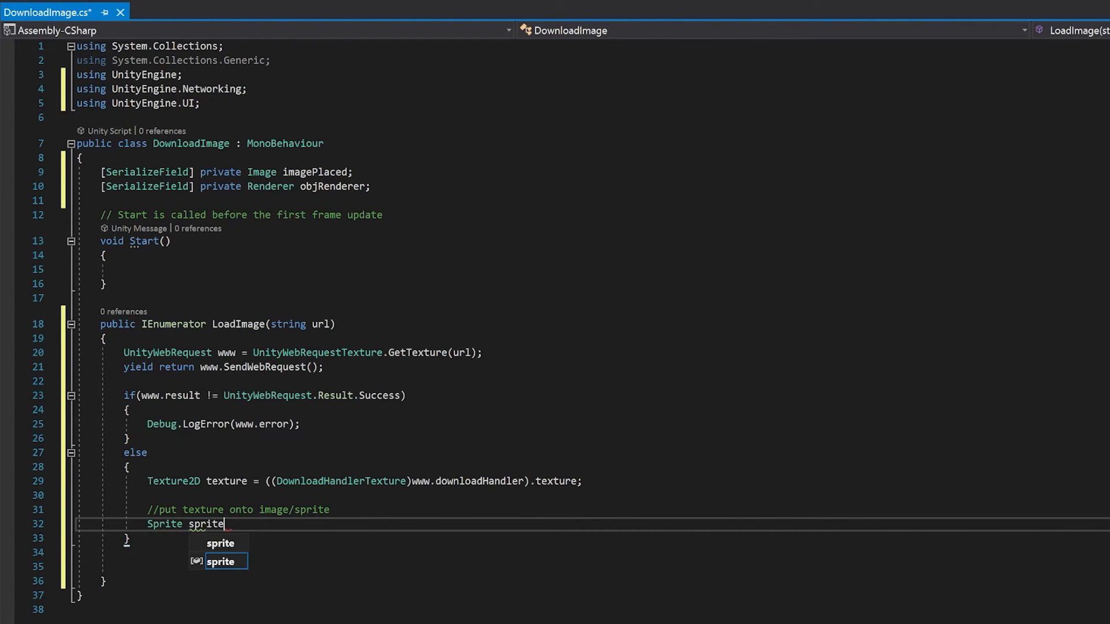
text(= Sprite.Create(texture, new Rect(0, 0, )))
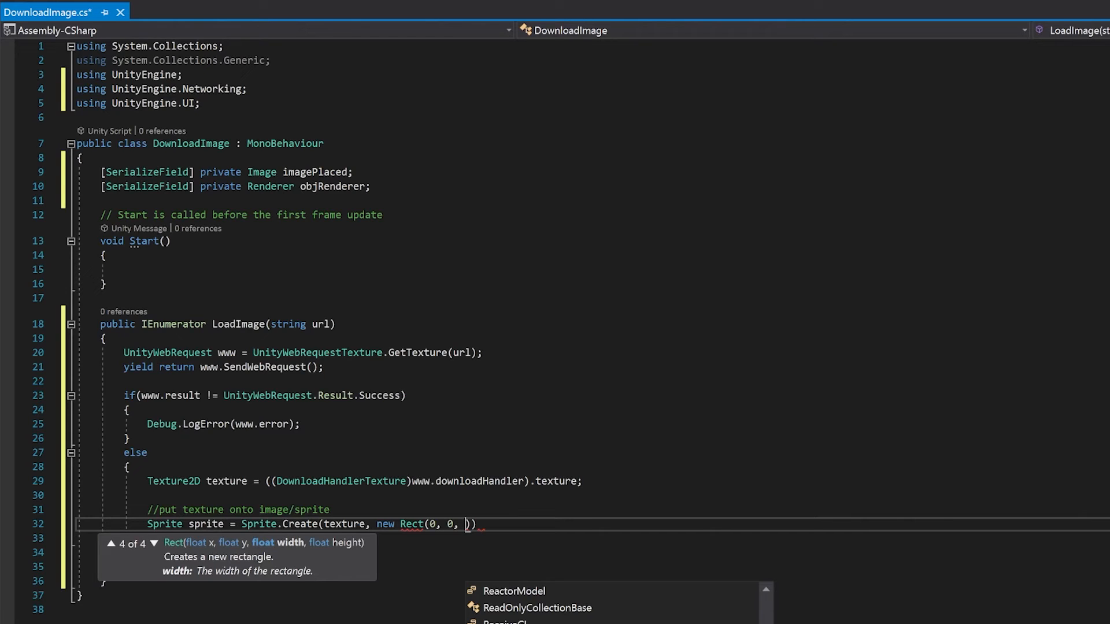
text(t)
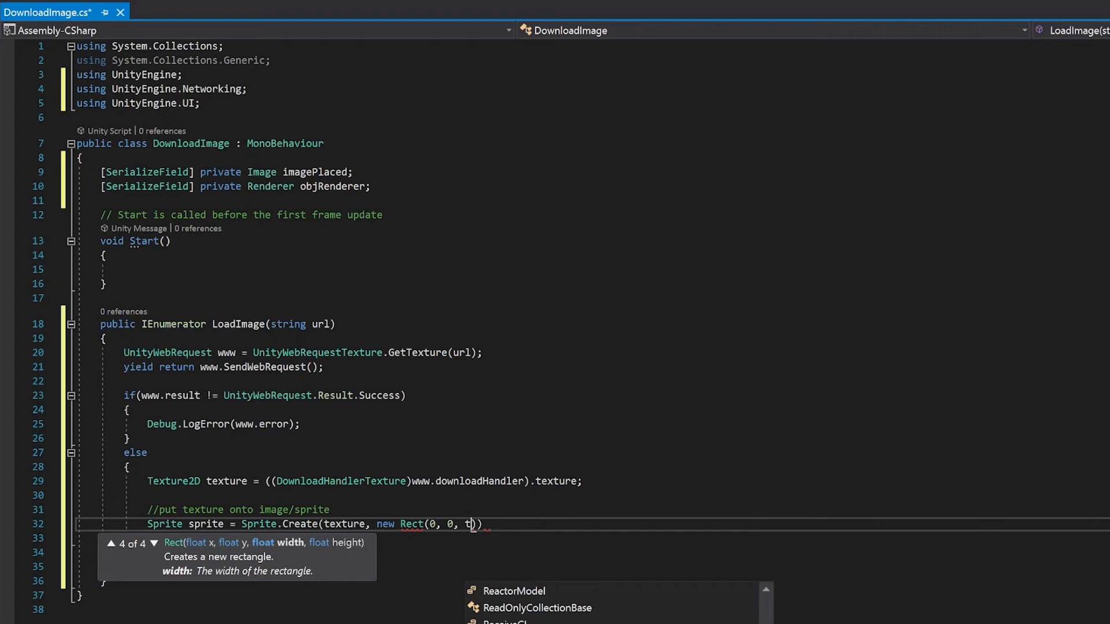
text(exture.width, texture.height)
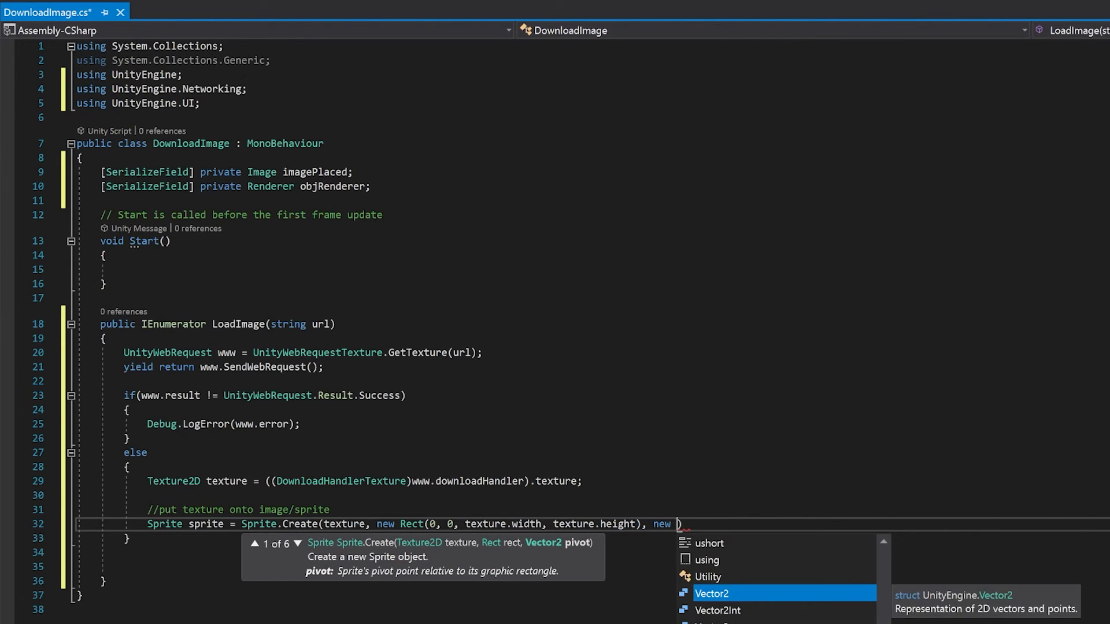
text(Vector2());)
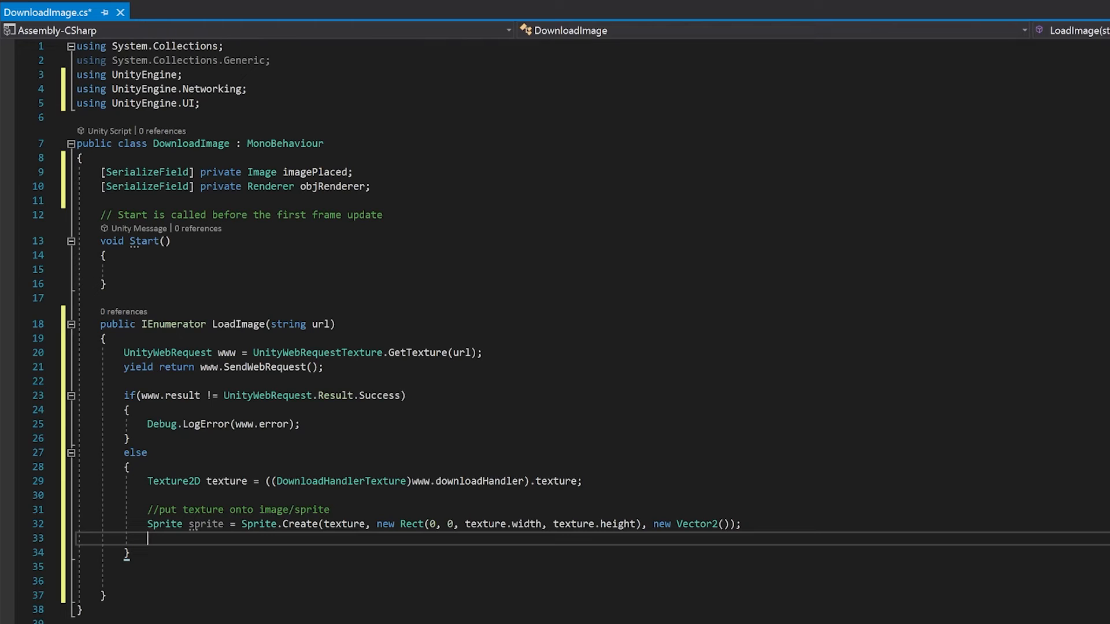
mouse_move(206, 524)
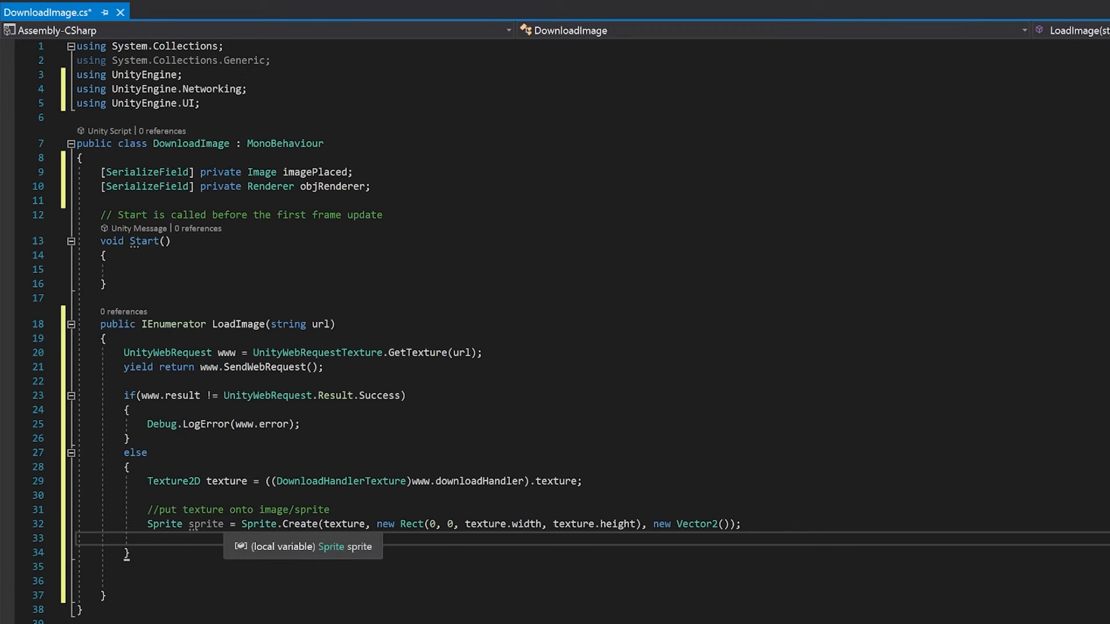
Assign the sprite to imagePlaced with preserveAspect = true, then add a //put texture onto sphere comment.
text(imagePlaced.sprite =)
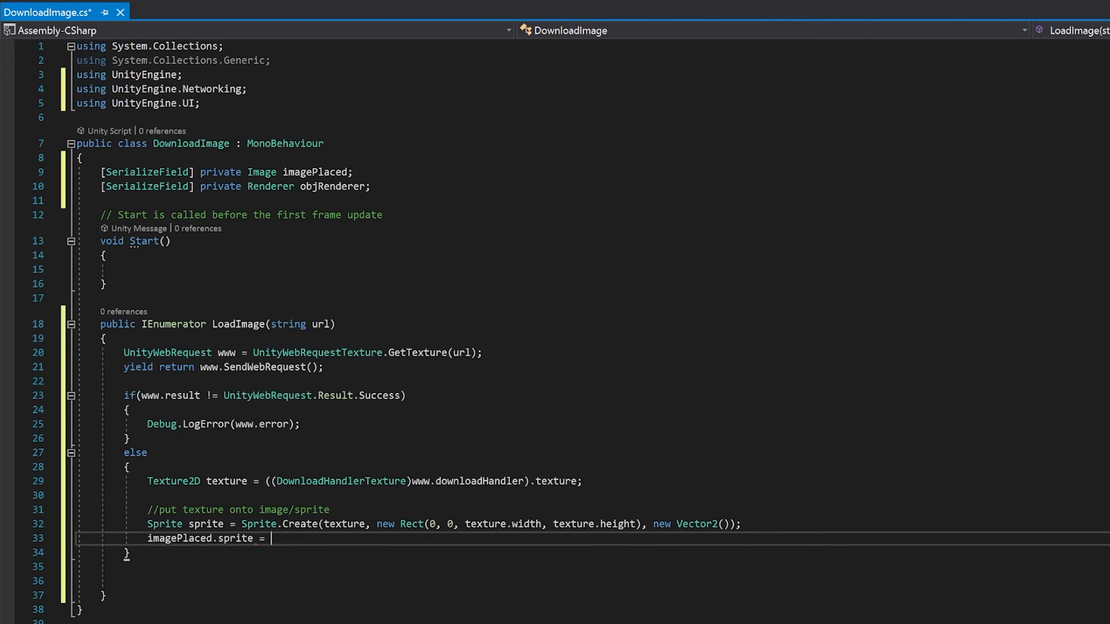
text(sprite;)
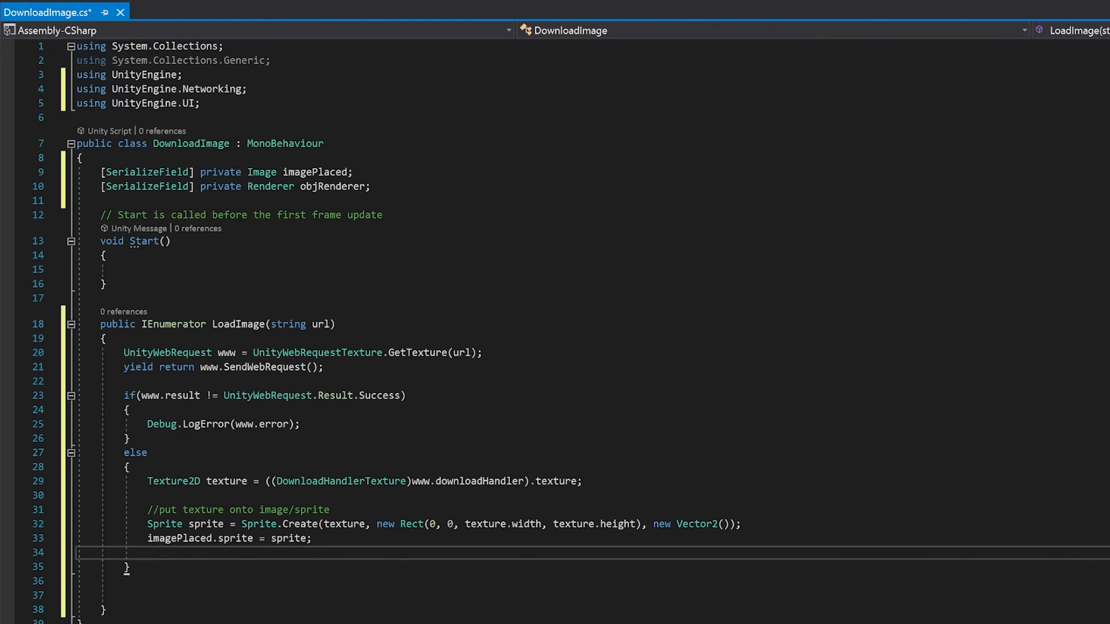
text(imagePlaced.)
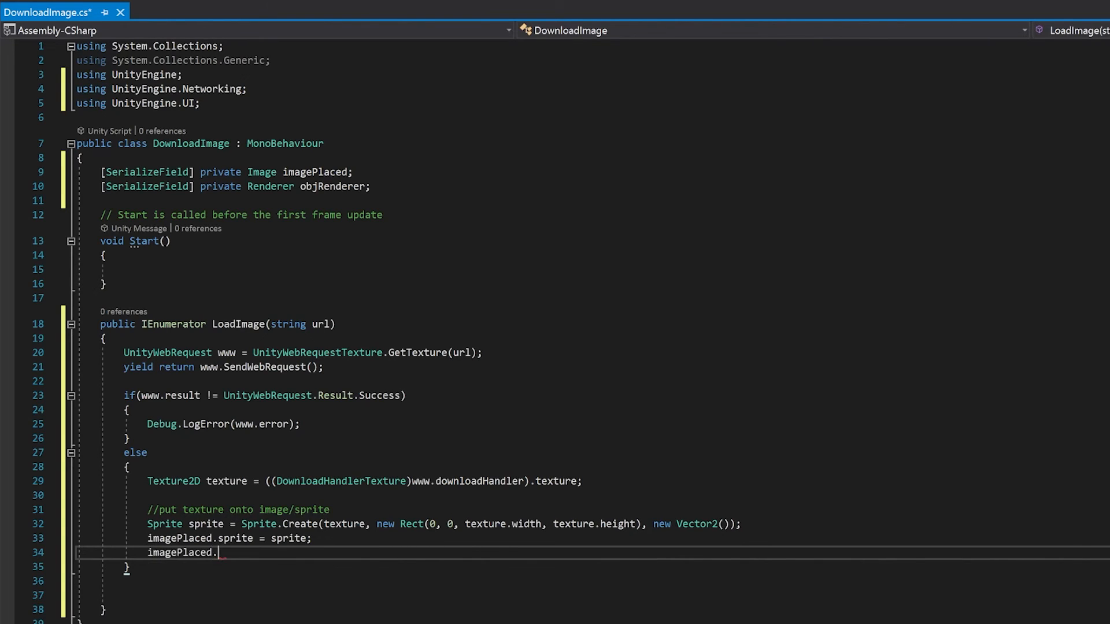
text(preserveAspect)
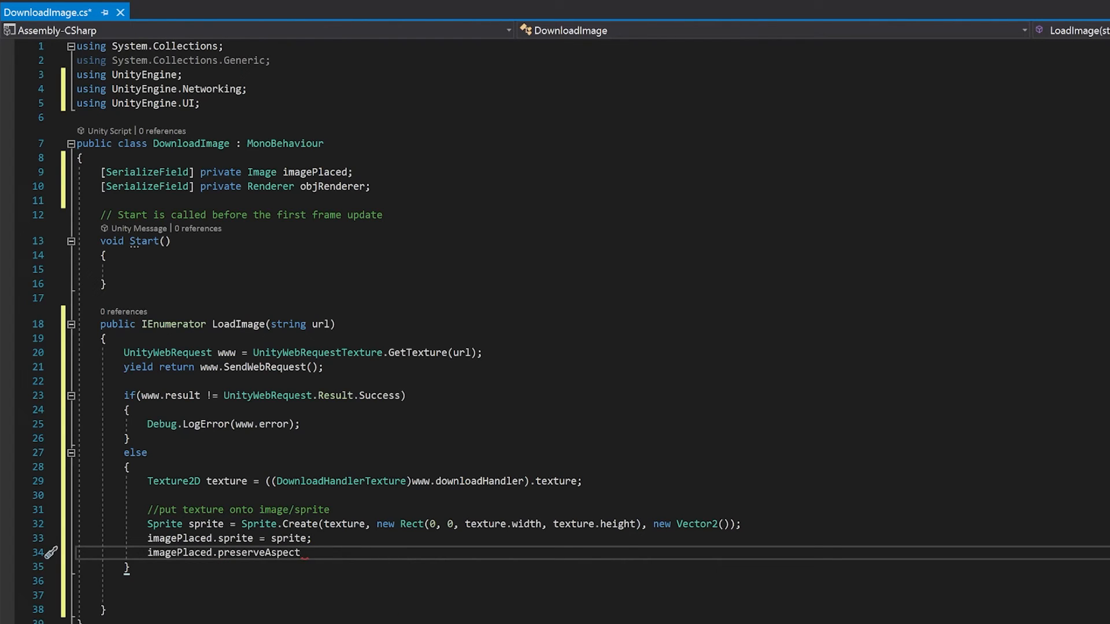
text(=)
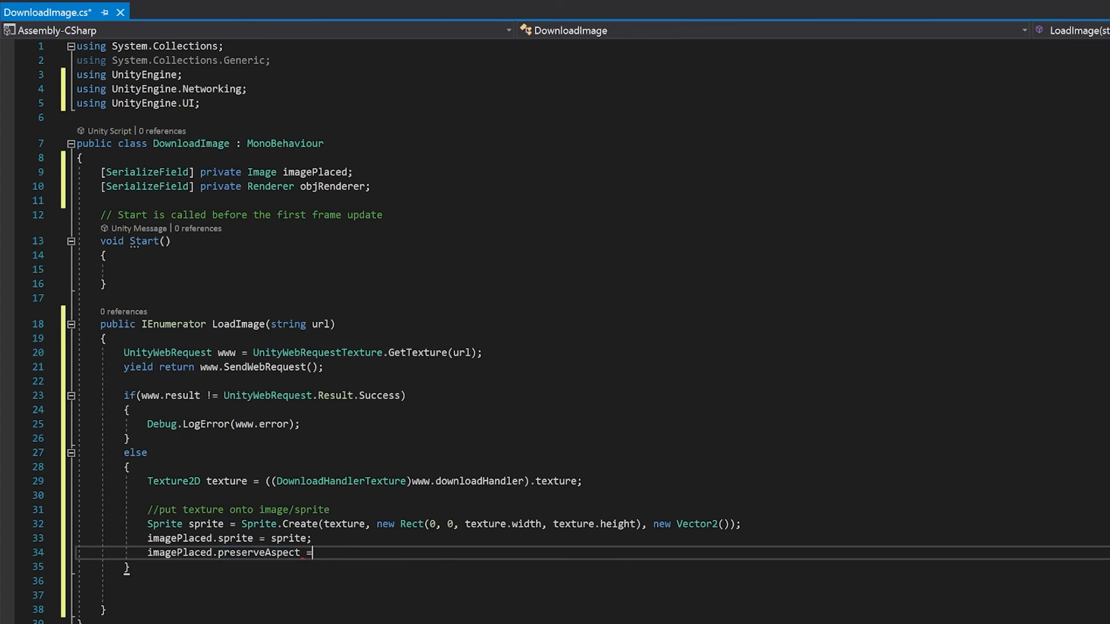
text(true;)
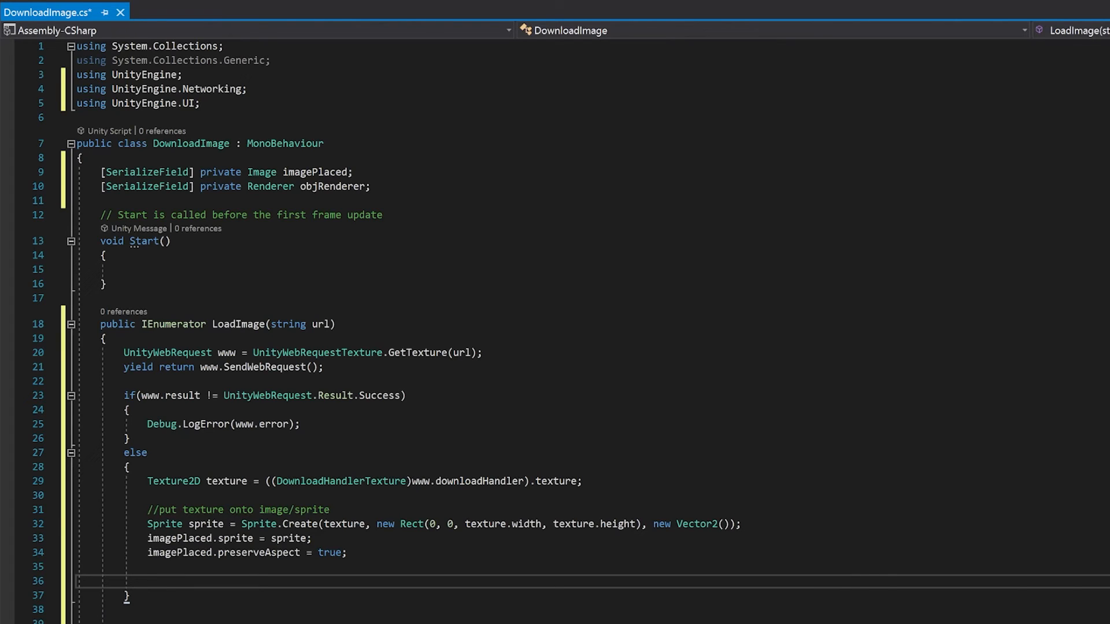
text(//put texture onto sphere)
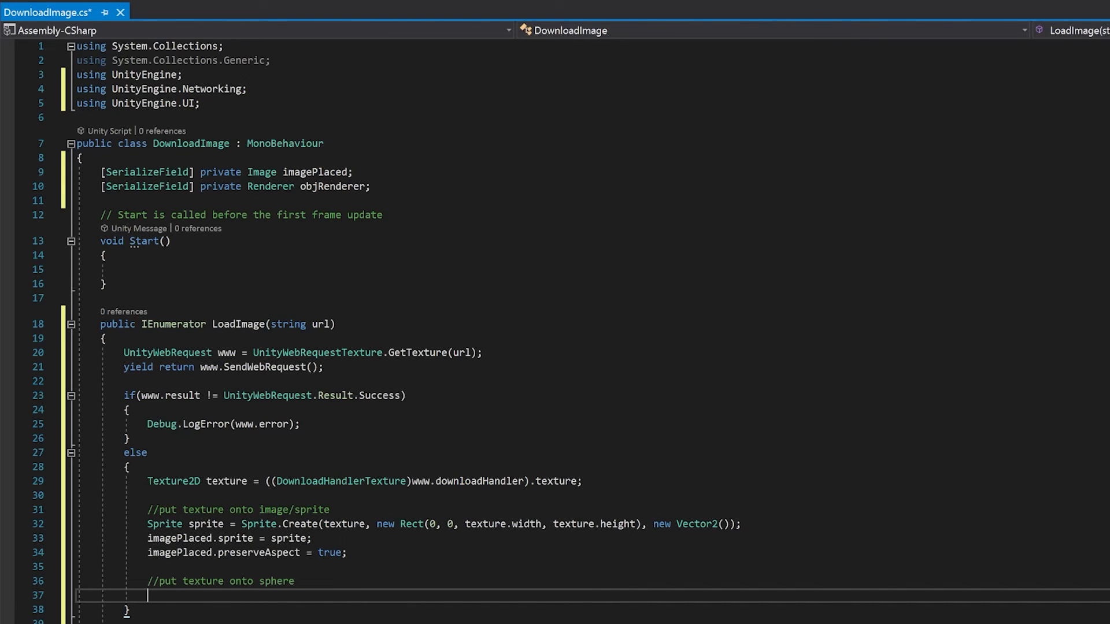
Apply the texture to objRenderer.material as "_MainTex" and save the script.
text(objRenderer.material.SetTexture("_MainTex)
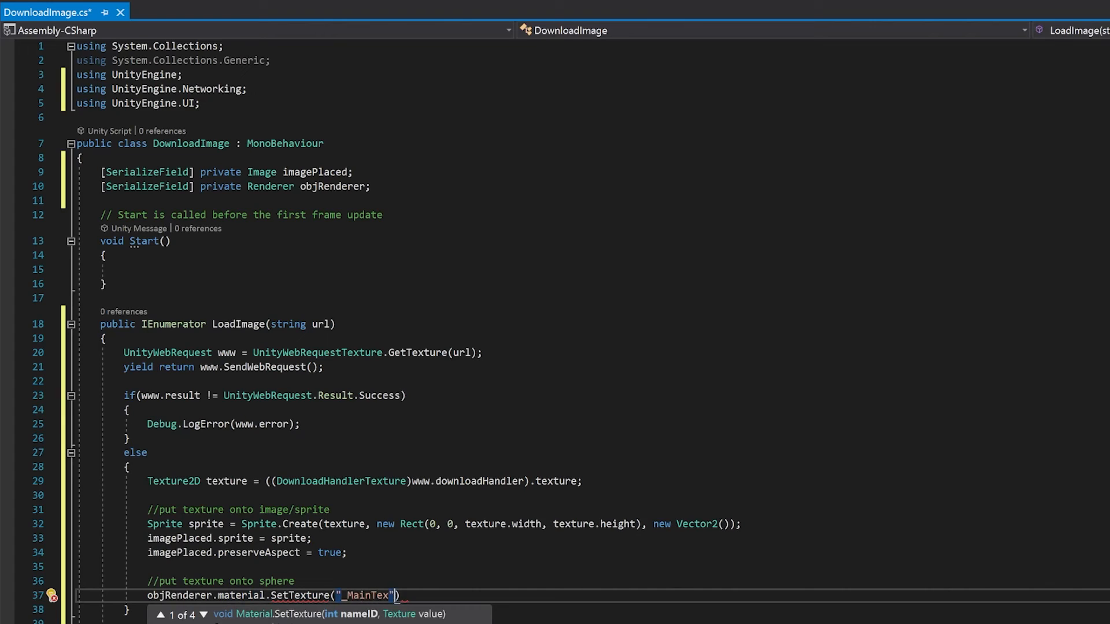
text(, texture);)
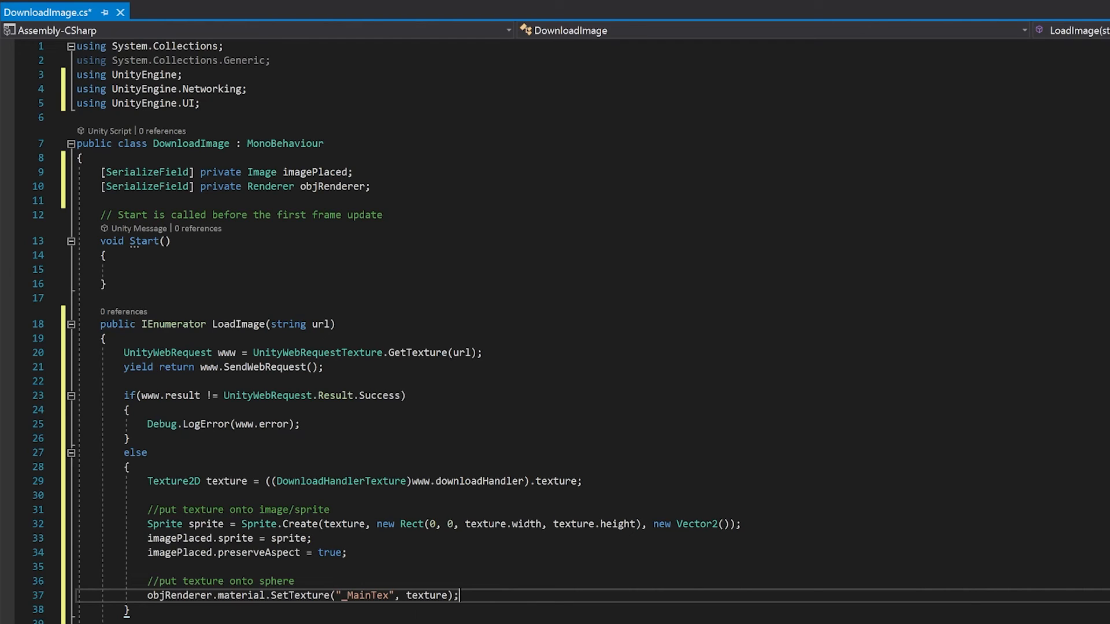
key(Ctrl+S)
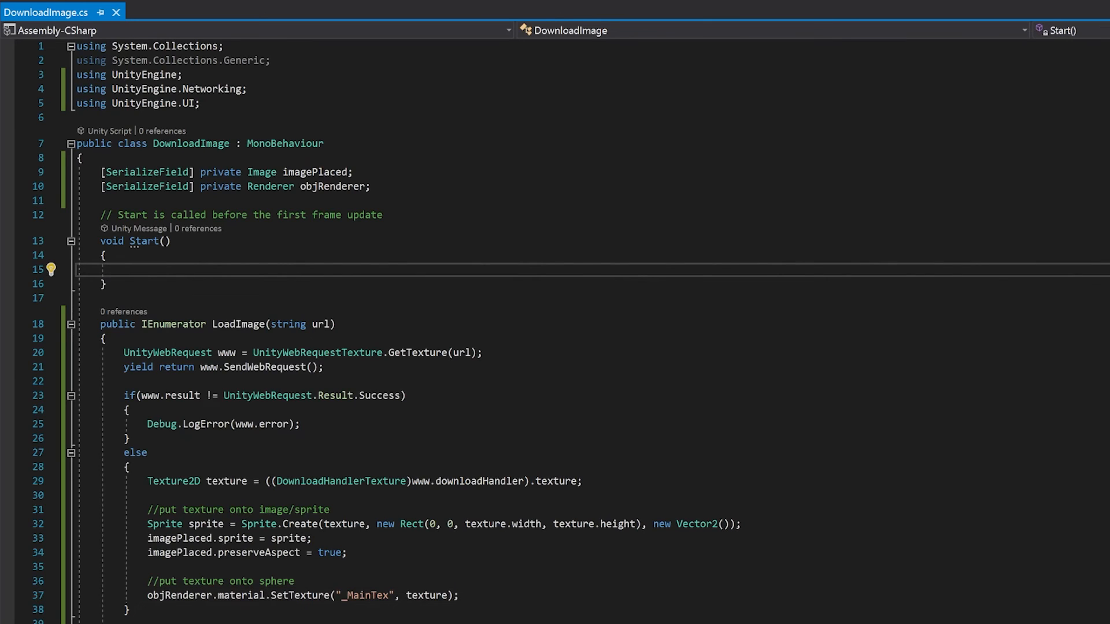
In Start(), call StartCoroutine(LoadImage()) with the url argument still empty.
text(StartC)
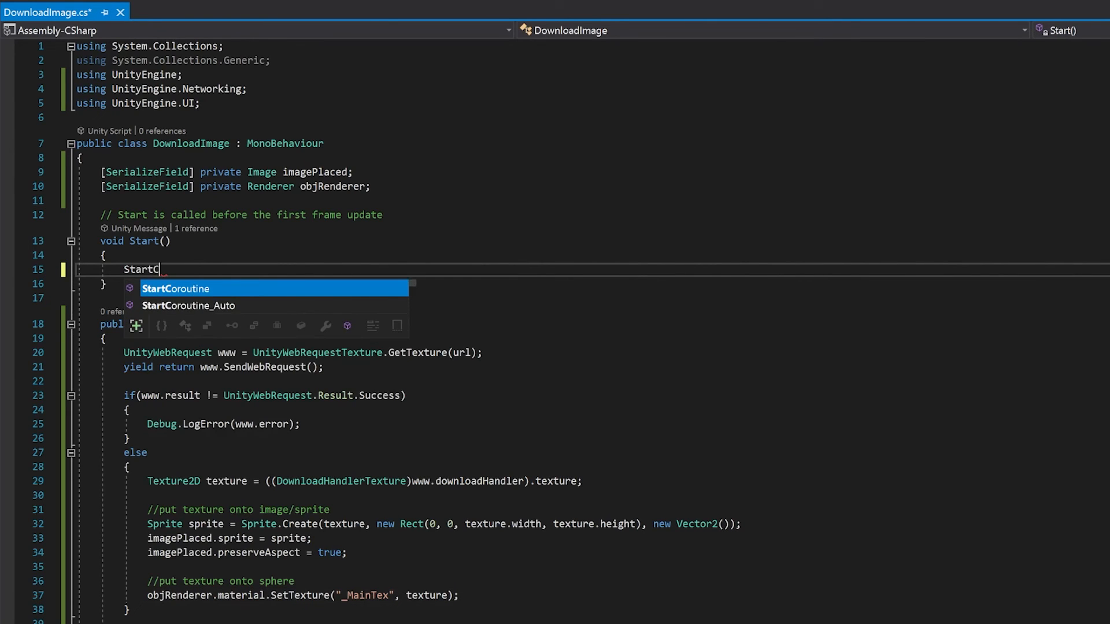
key(Tab)
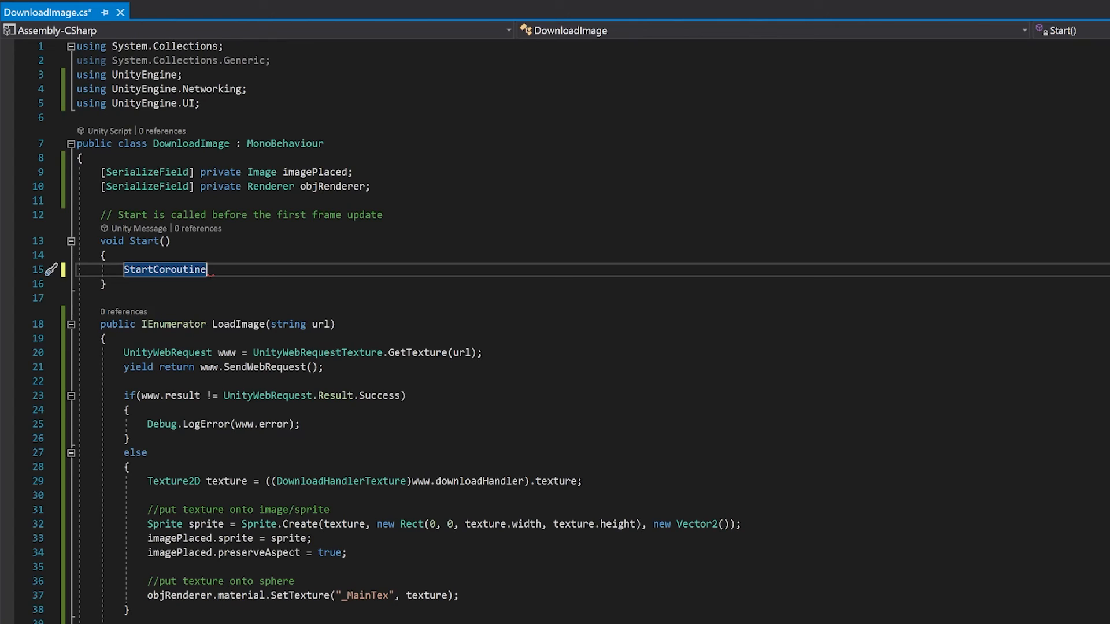
text((Load)
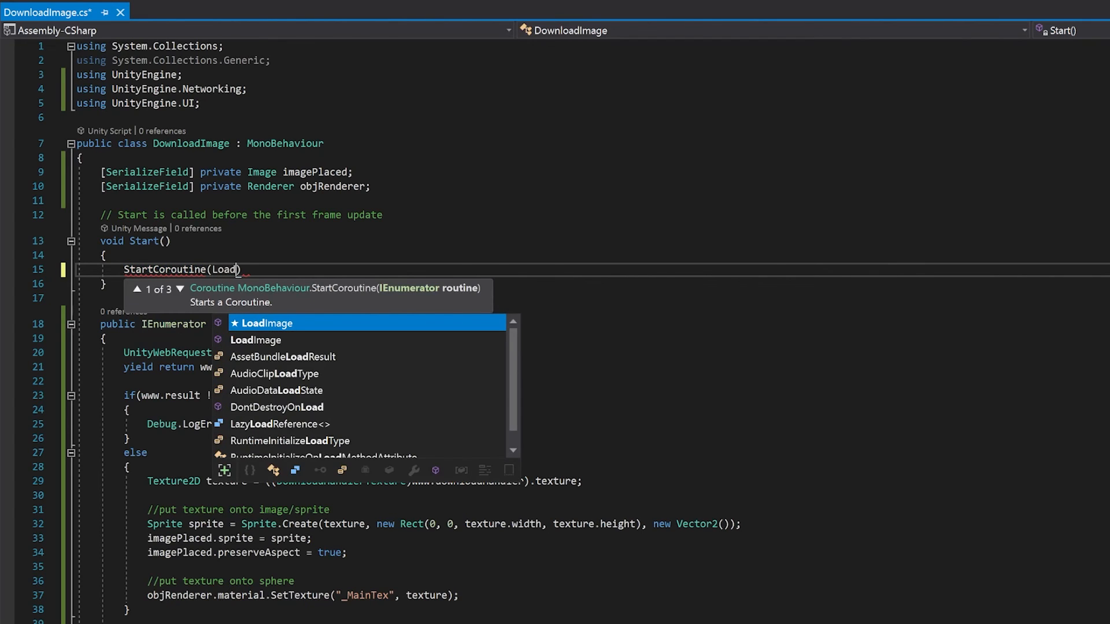
key(Tab)
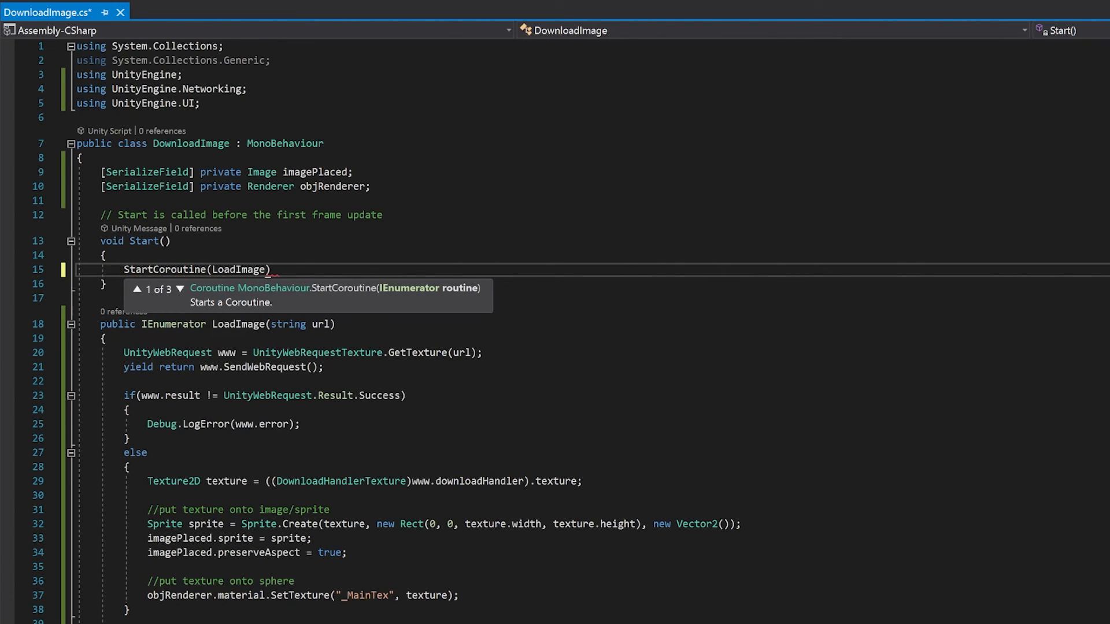
double_click(238, 269)
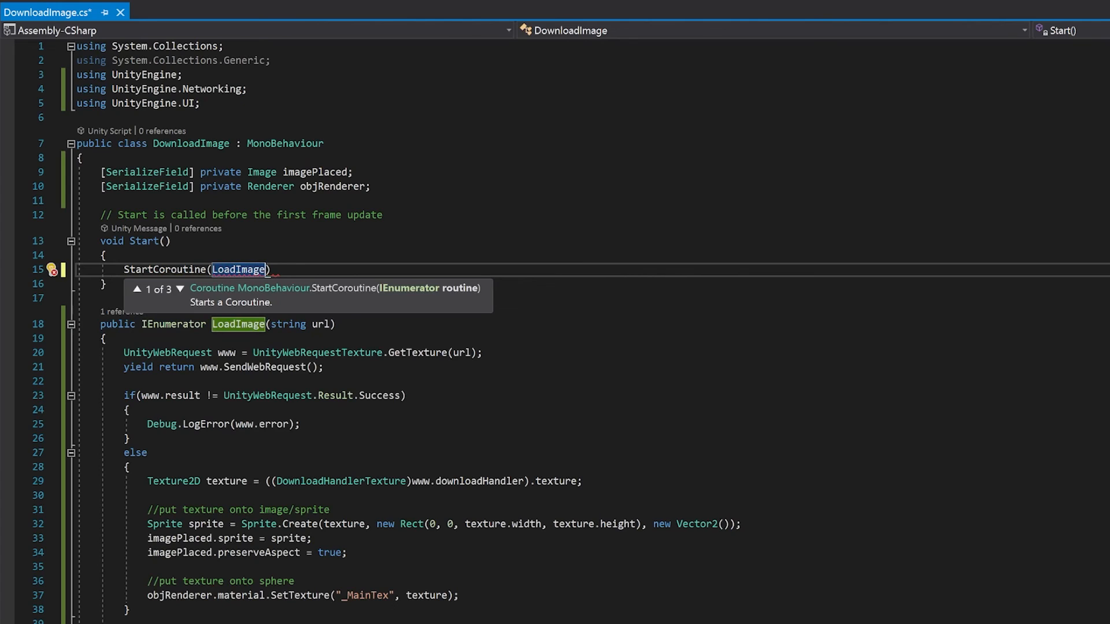
text(());)
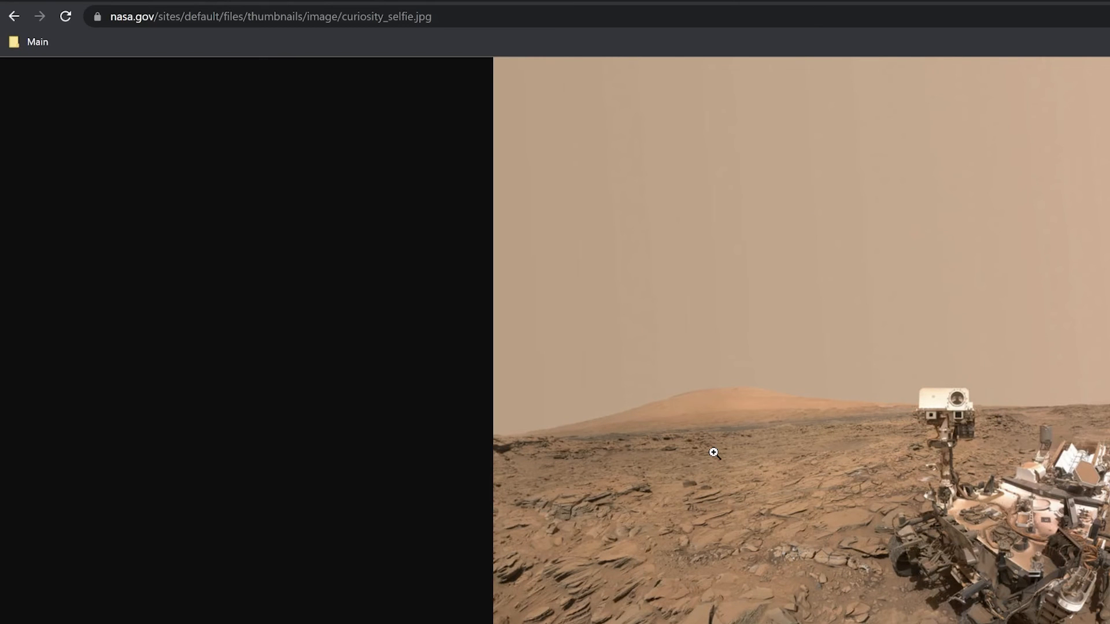
mouse_move(319, 7)
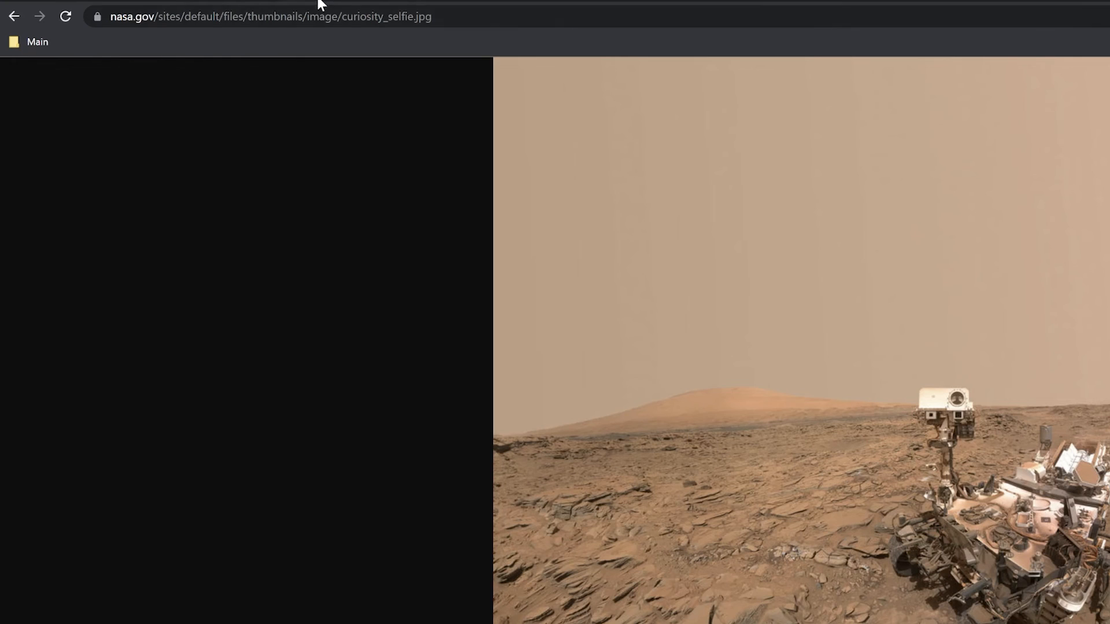
Select the Curiosity selfie image's full NASA URL in Chrome's address bar for copying.
click(263, 16)
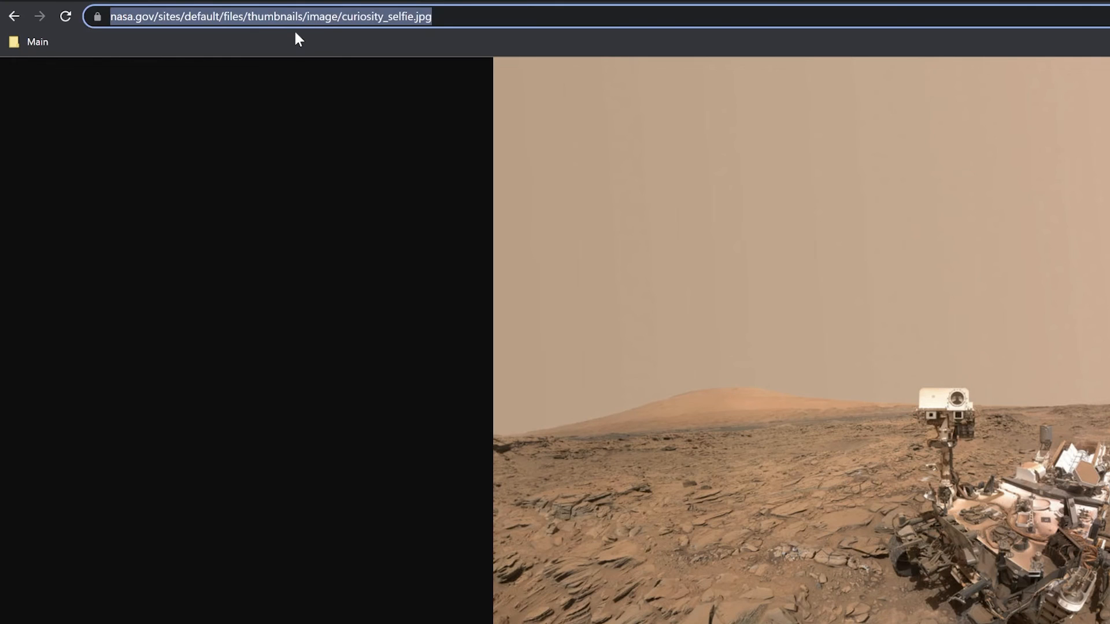
mouse_move(120, 39)
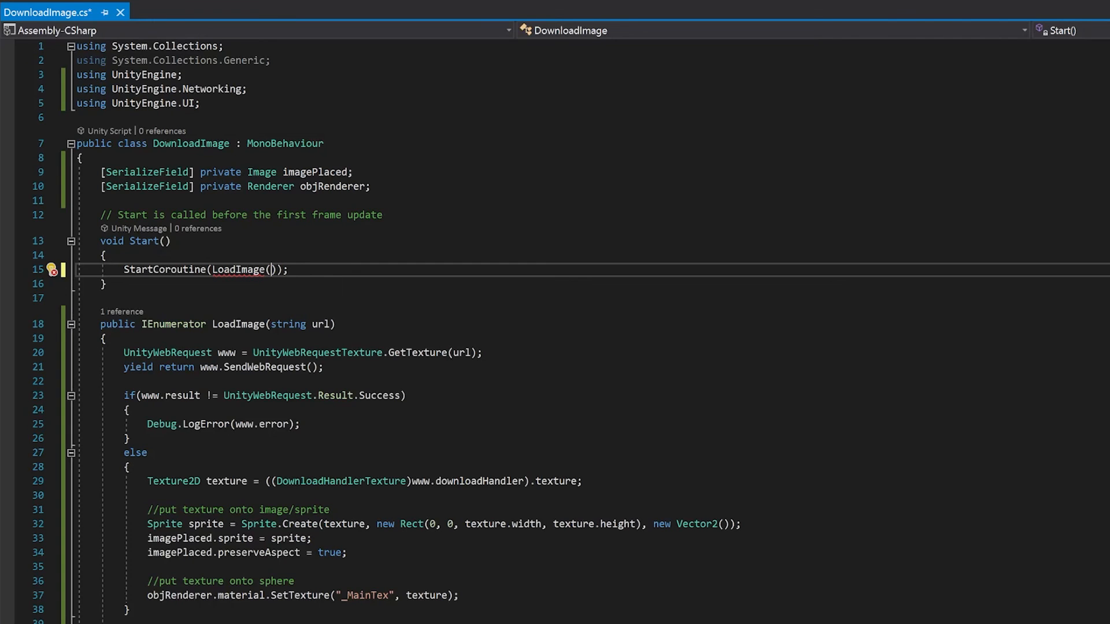
Pass the curiosity_selfie.jpg NASA URL string into LoadImage in the StartCoroutine call.
text(https://www.nasa.gov/sites/default/files/thumbnails/image/curiosity_selfie.jpg)
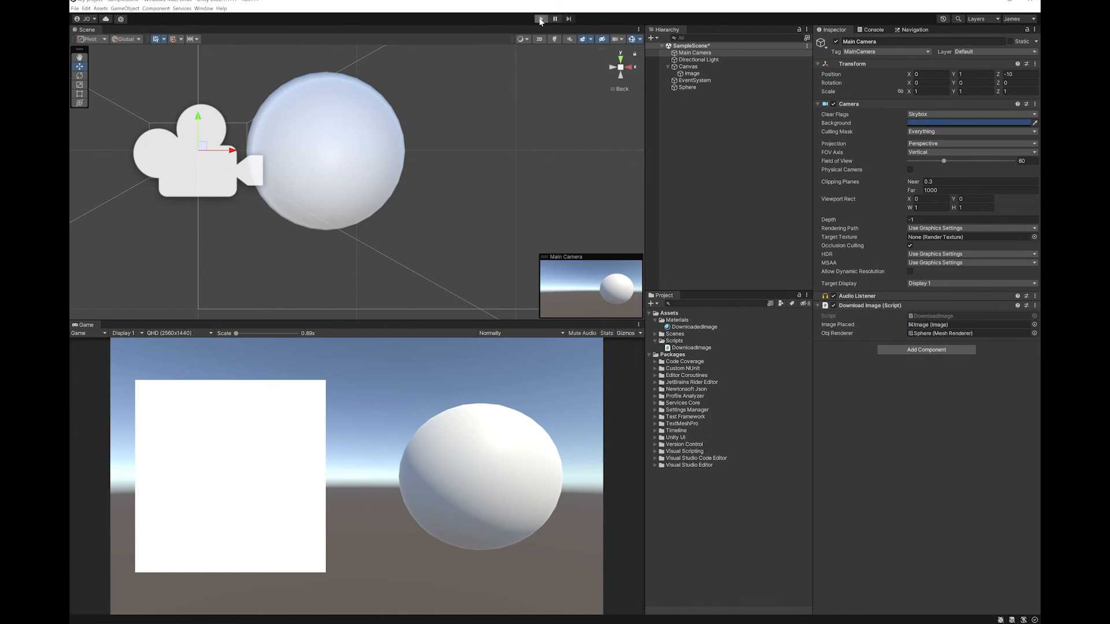
Play the scene so the Curiosity selfie loads onto the UI image and the Sphere's material.
click(541, 16)
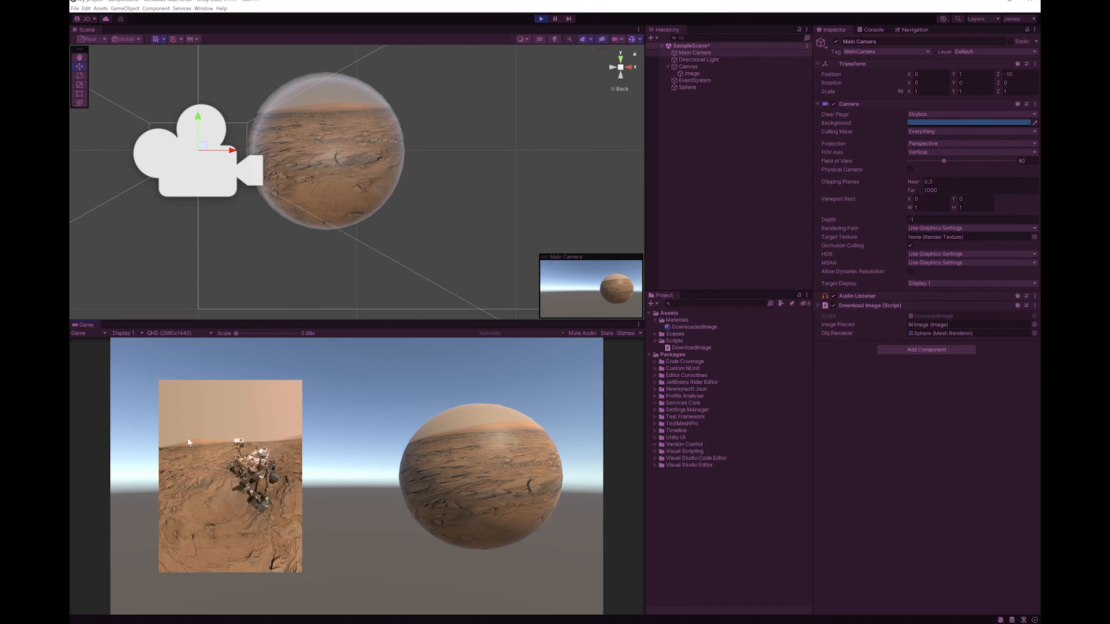
mouse_move(532, 444)
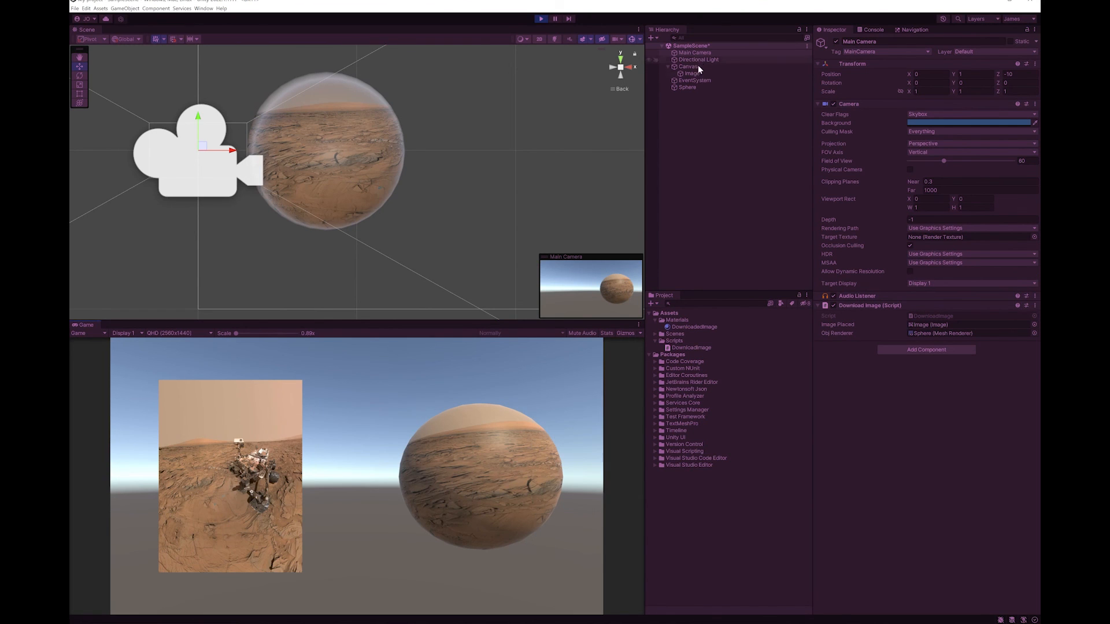
click(686, 87)
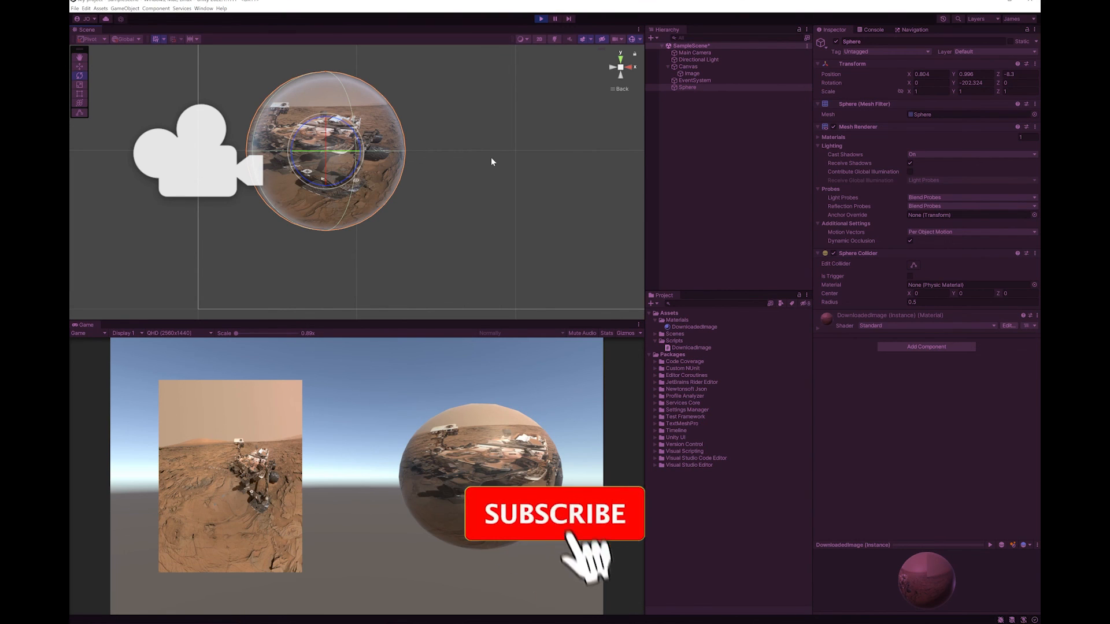
click(553, 514)
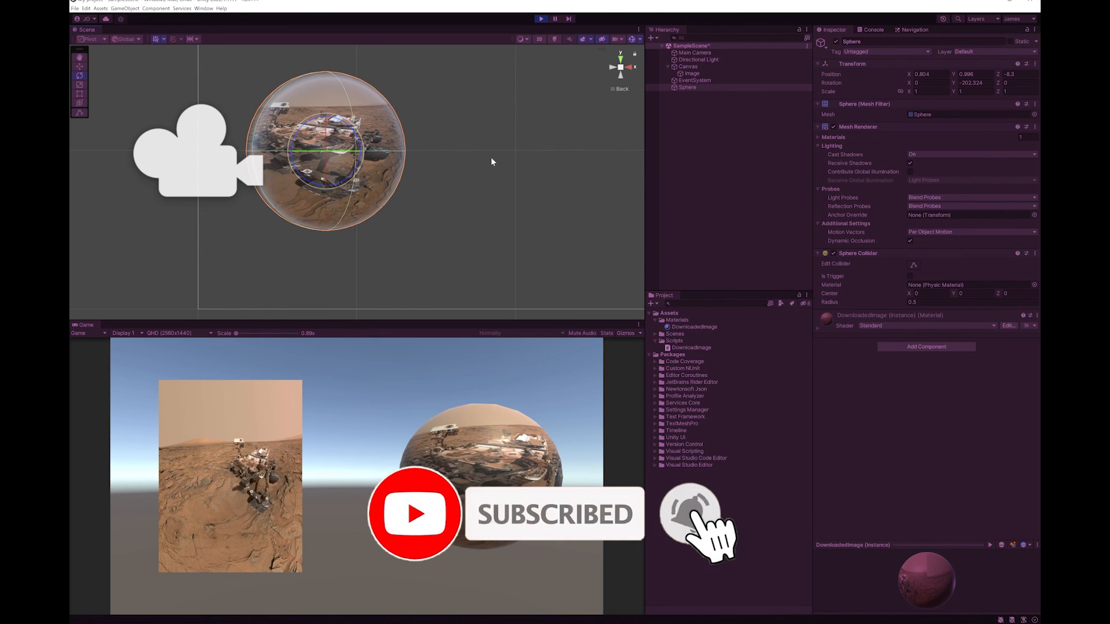